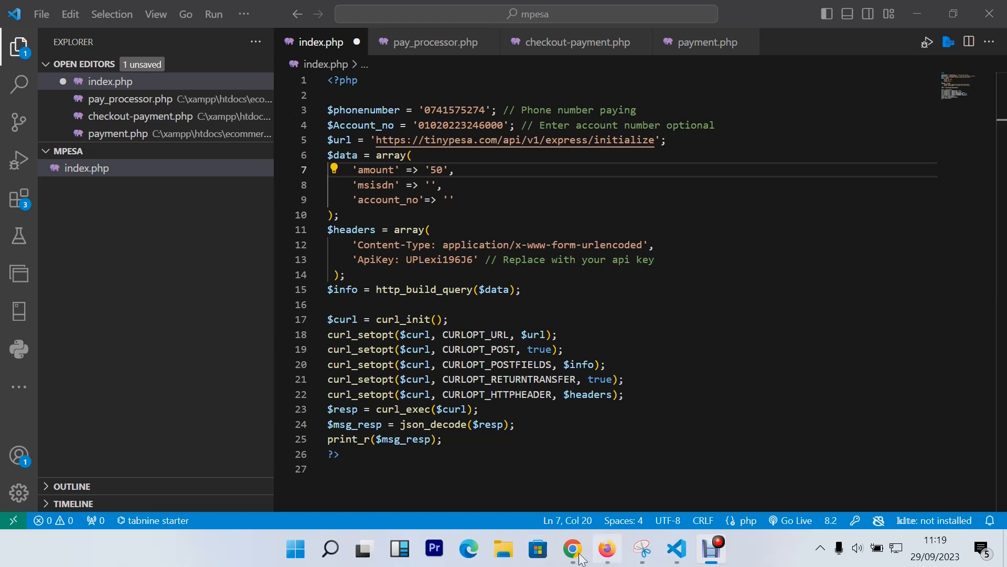
Switch from the index.php script to the browser showing tinypesa.com.
{"action": "left_click", "coordinate": [570, 548]}
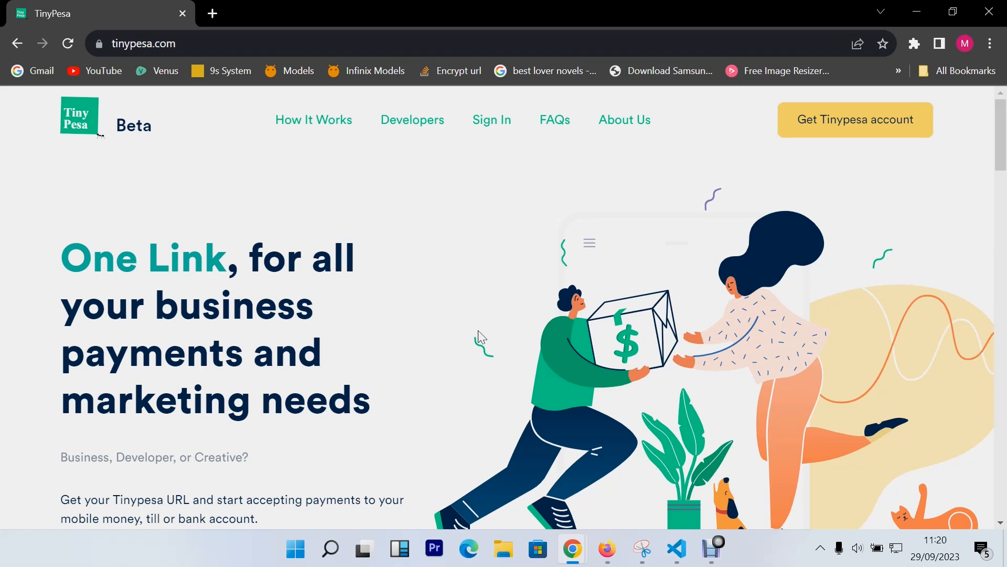
{"action": "mouse_move", "coordinate": [142, 71]}
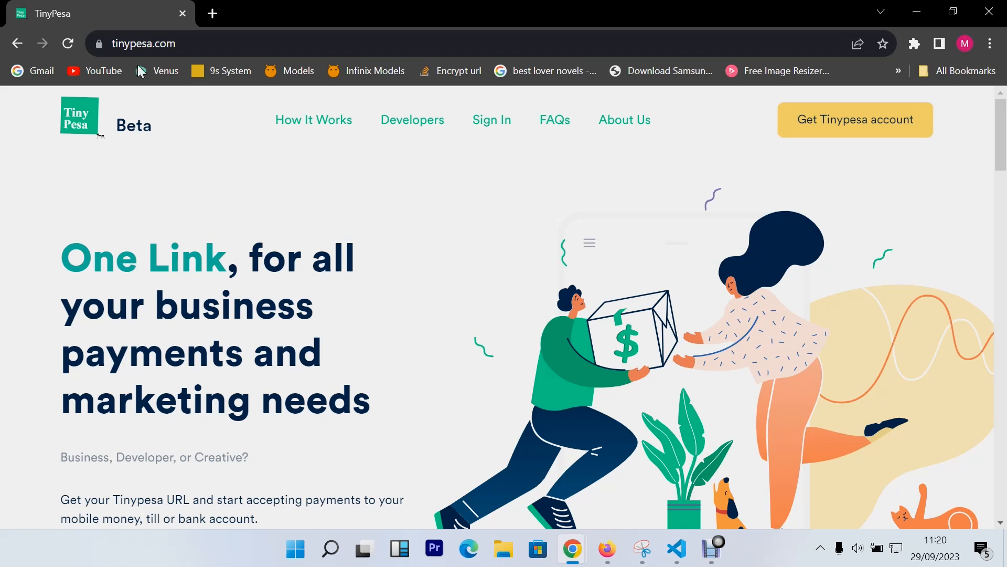
{"action": "left_click", "coordinate": [212, 12]}
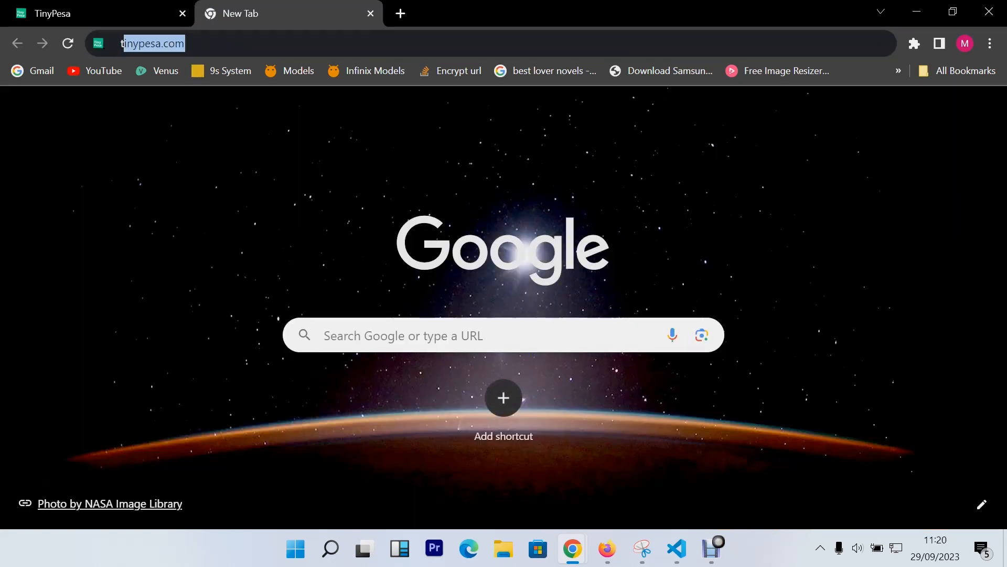
{"action": "type", "text": "tiny pe"}
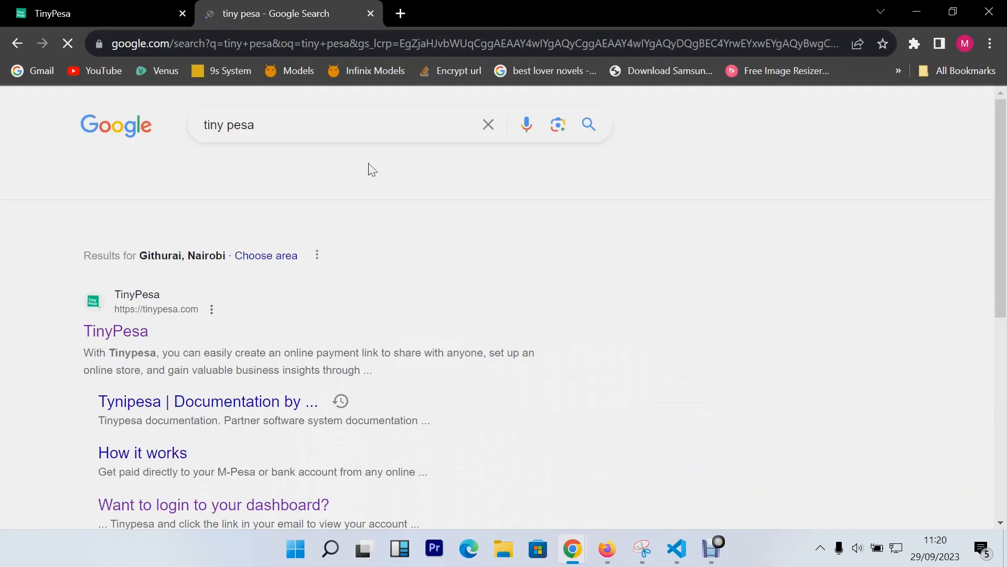
{"action": "left_click", "coordinate": [115, 330]}
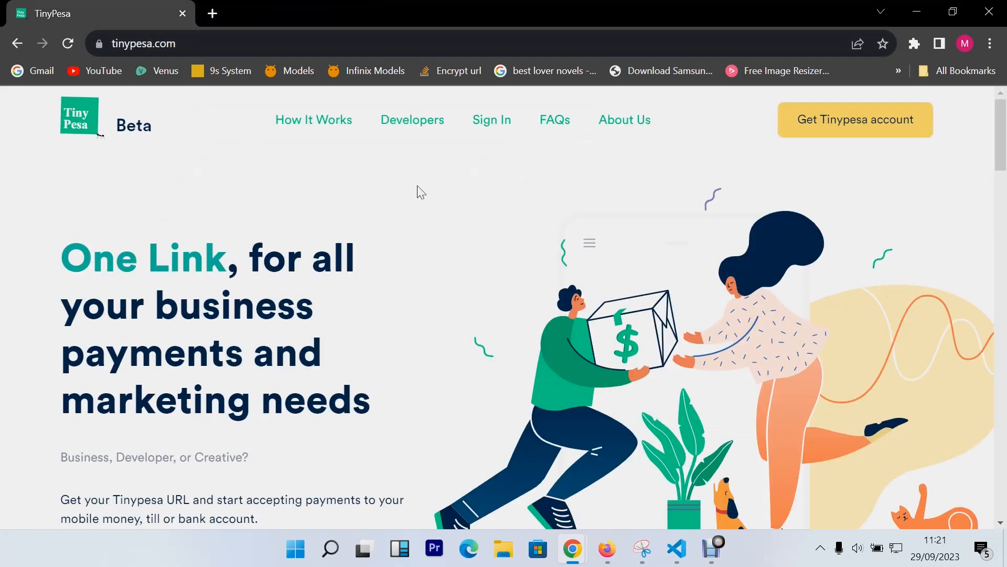
{"action": "mouse_move", "coordinate": [414, 274]}
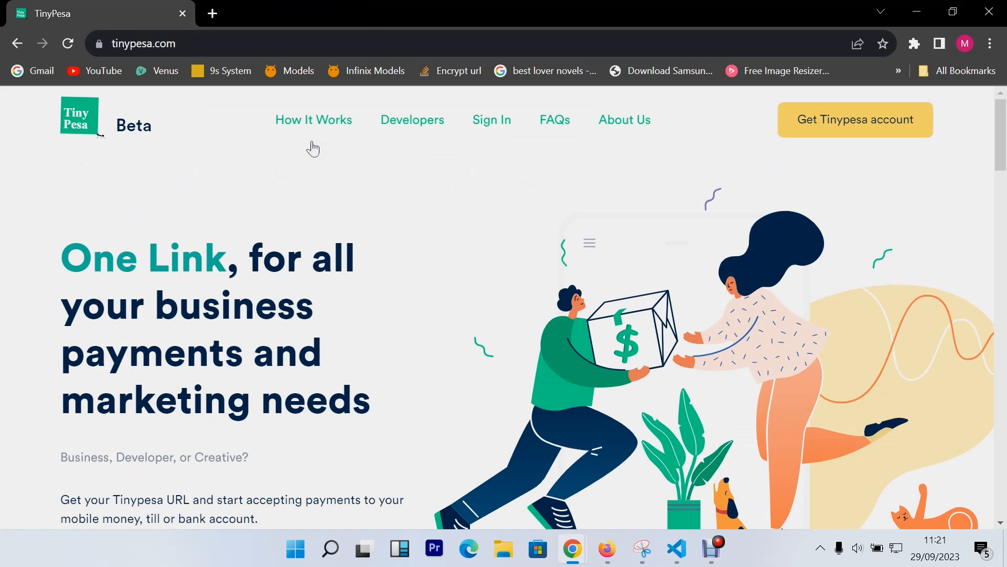
{"action": "mouse_move", "coordinate": [404, 187]}
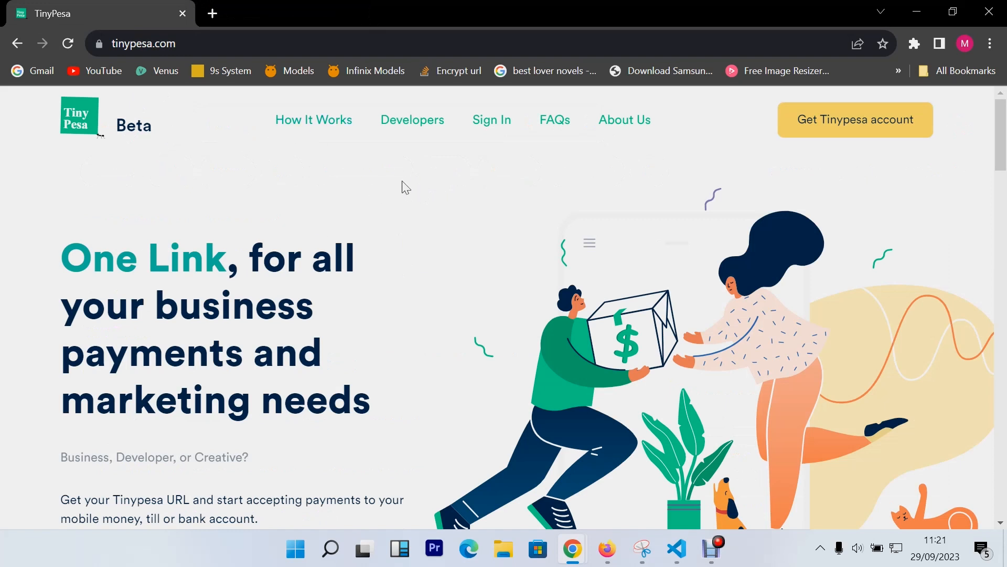
{"action": "mouse_move", "coordinate": [412, 121]}
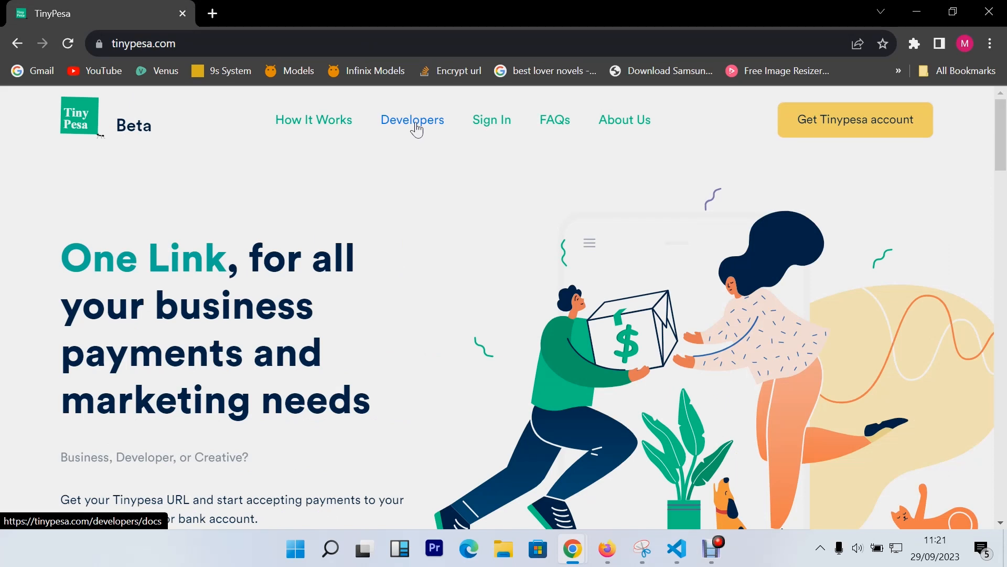
{"action": "mouse_move", "coordinate": [839, 127]}
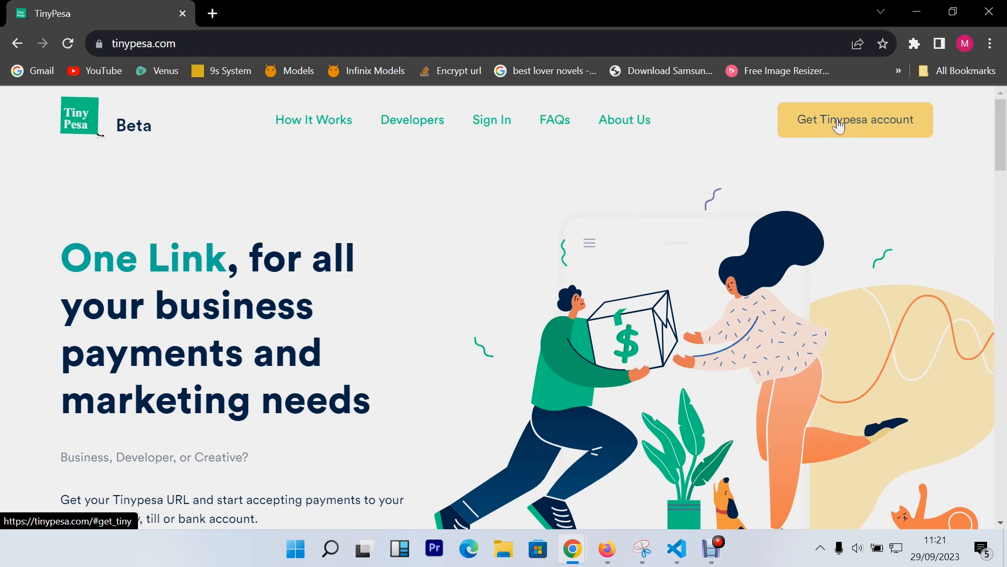
Enter the name test_youtube for the payment link and claim it.
{"action": "left_click", "coordinate": [854, 119]}
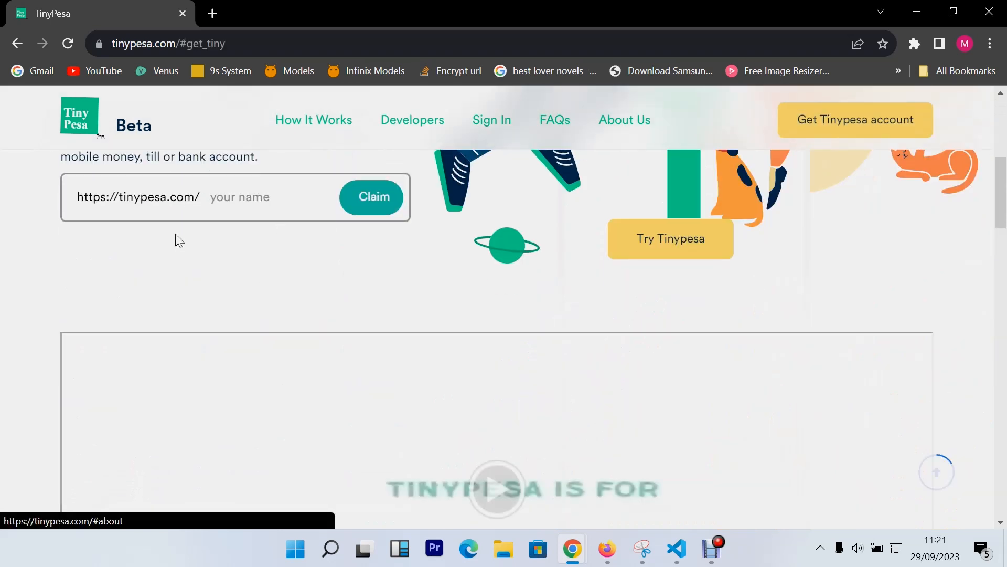
{"action": "left_click", "coordinate": [239, 196]}
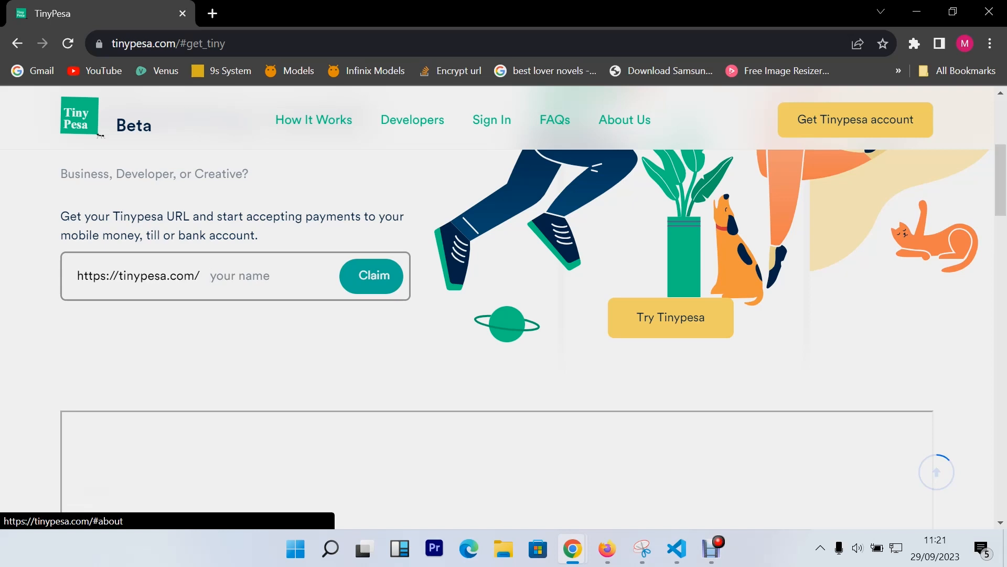
{"action": "left_click", "coordinate": [239, 276]}
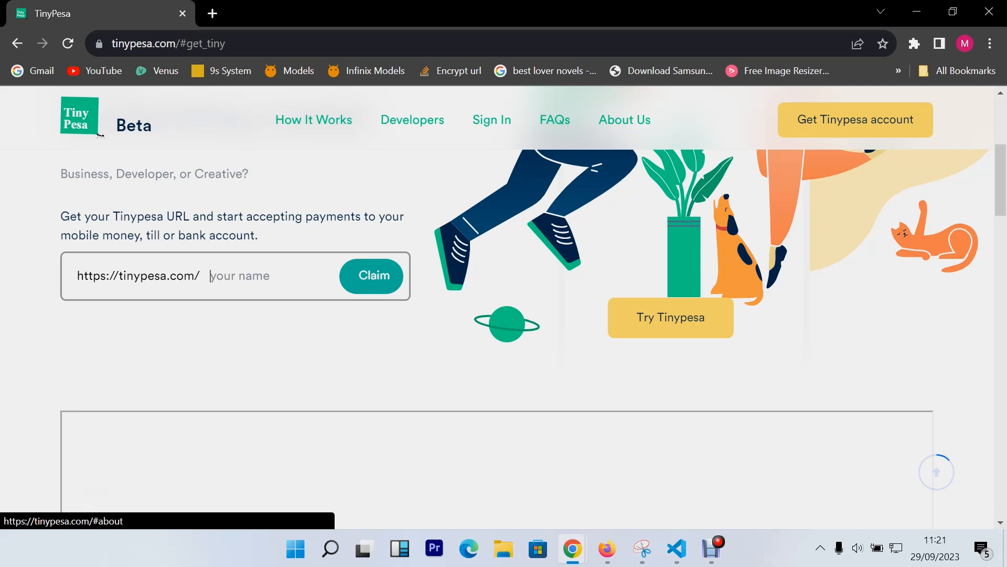
{"action": "left_click", "coordinate": [276, 276]}
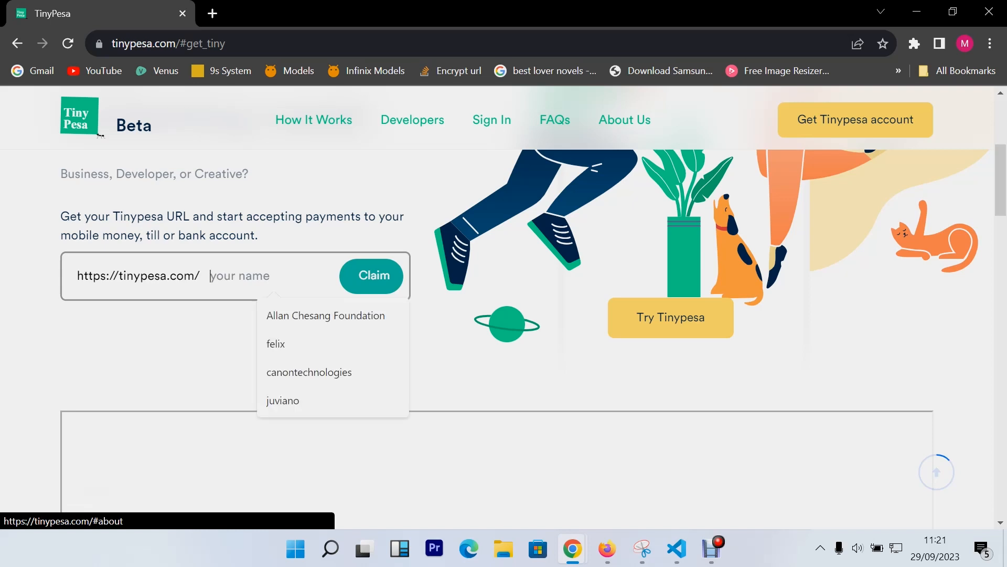
{"action": "left_click", "coordinate": [282, 399]}
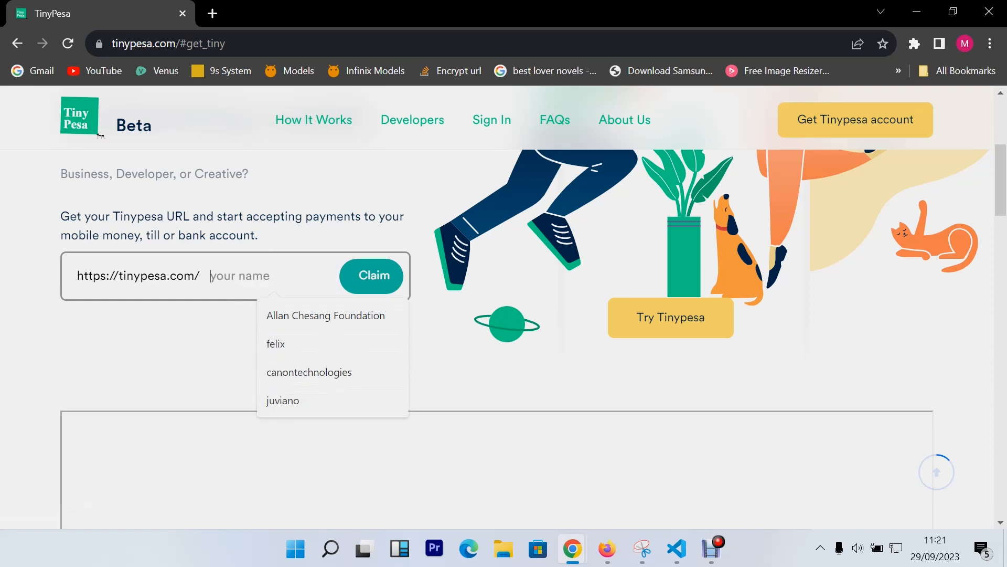
{"action": "type", "text": "test"}
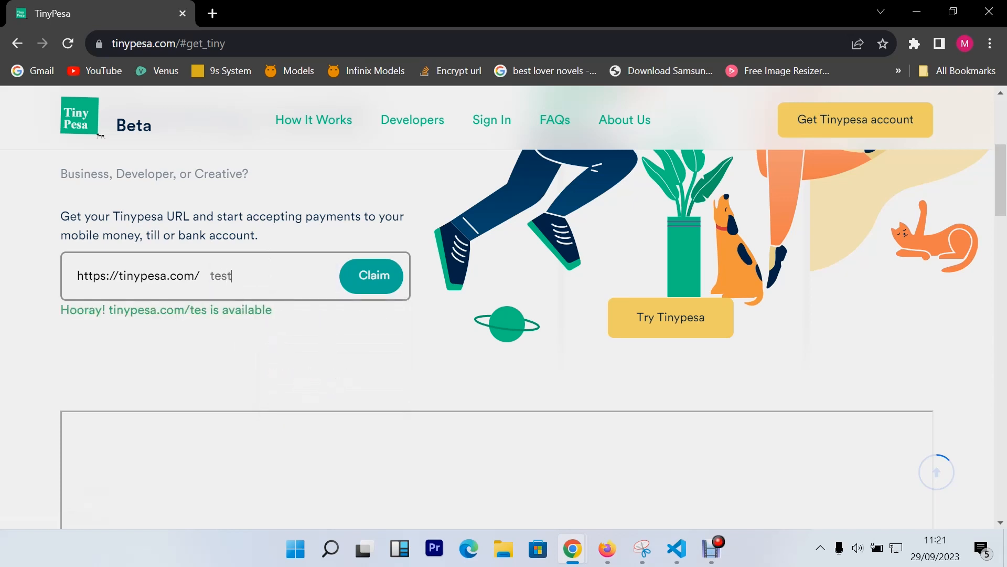
{"action": "type", "text": "_"}
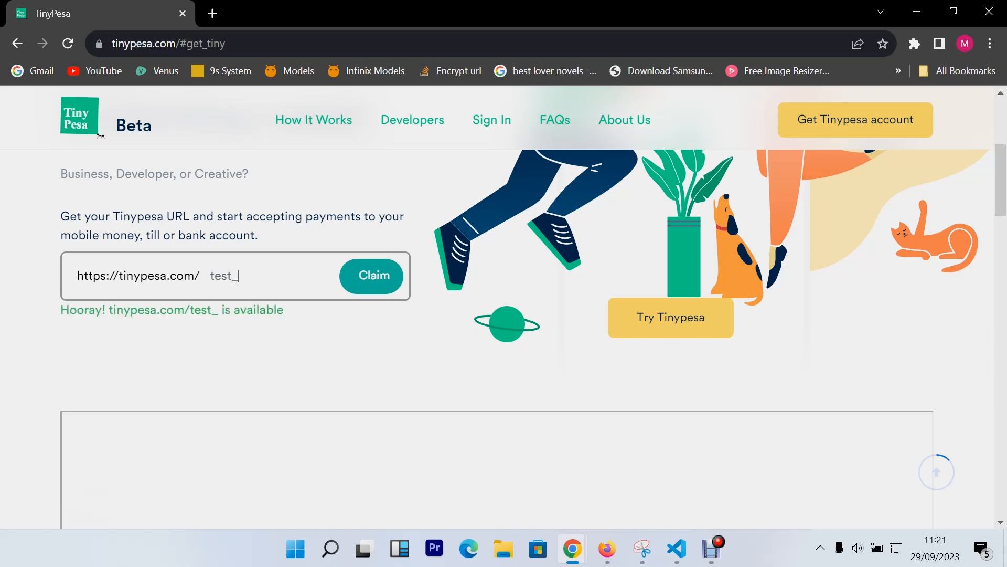
{"action": "type", "text": "youtube"}
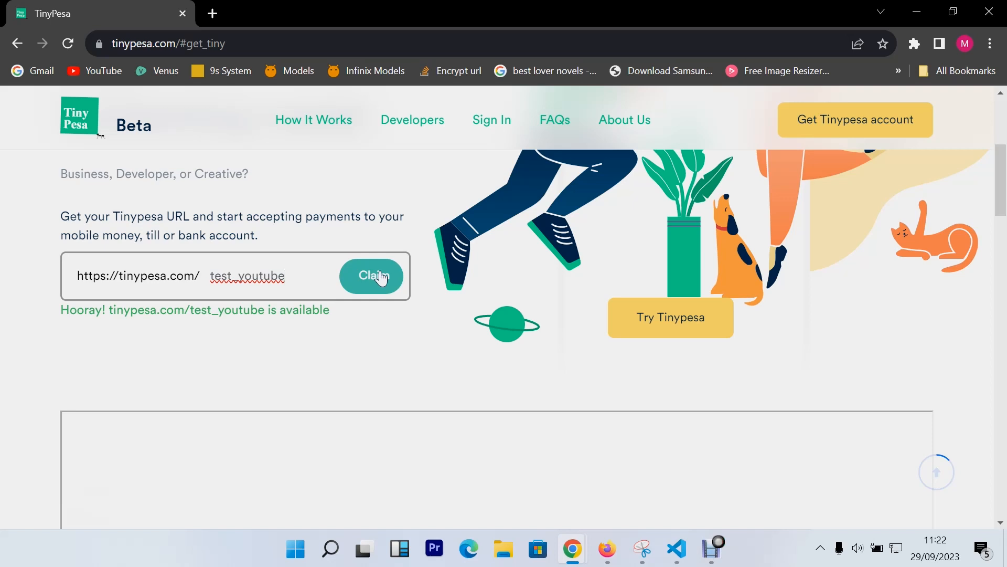
{"action": "double_click", "coordinate": [246, 276]}
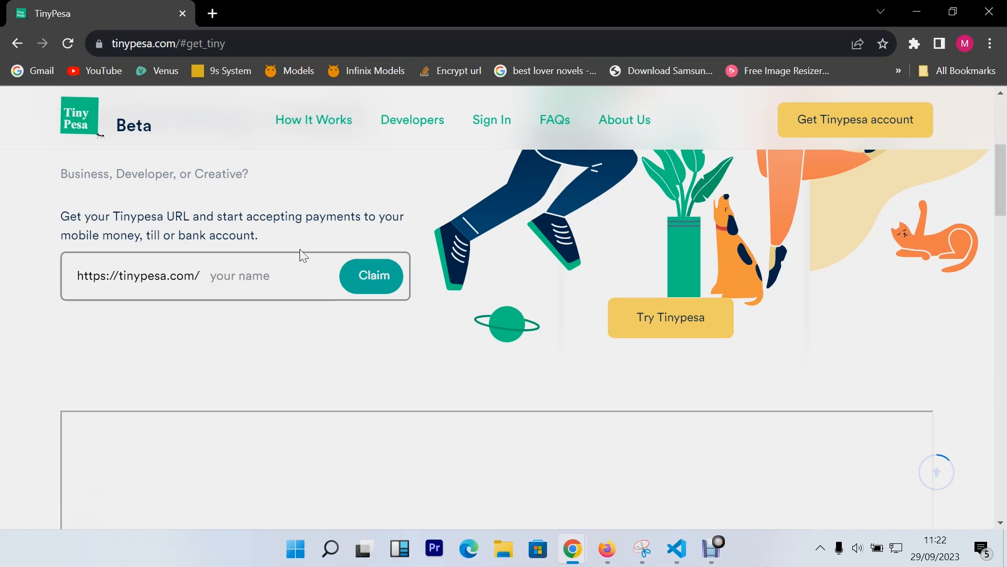
{"action": "mouse_move", "coordinate": [437, 164]}
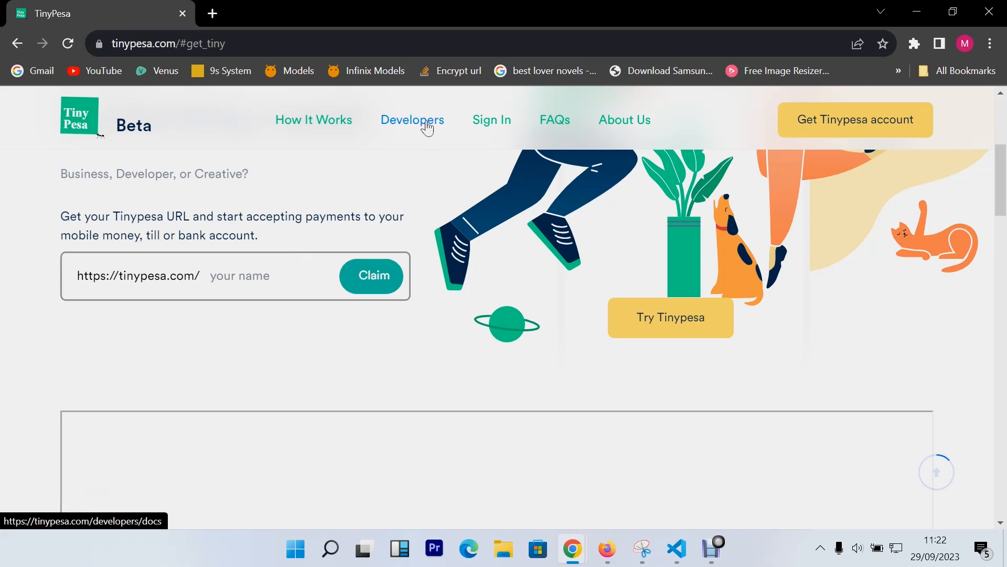
Go to the Trigger stk page of the developer docs and select the initialize endpoint URL.
{"action": "left_click", "coordinate": [411, 120]}
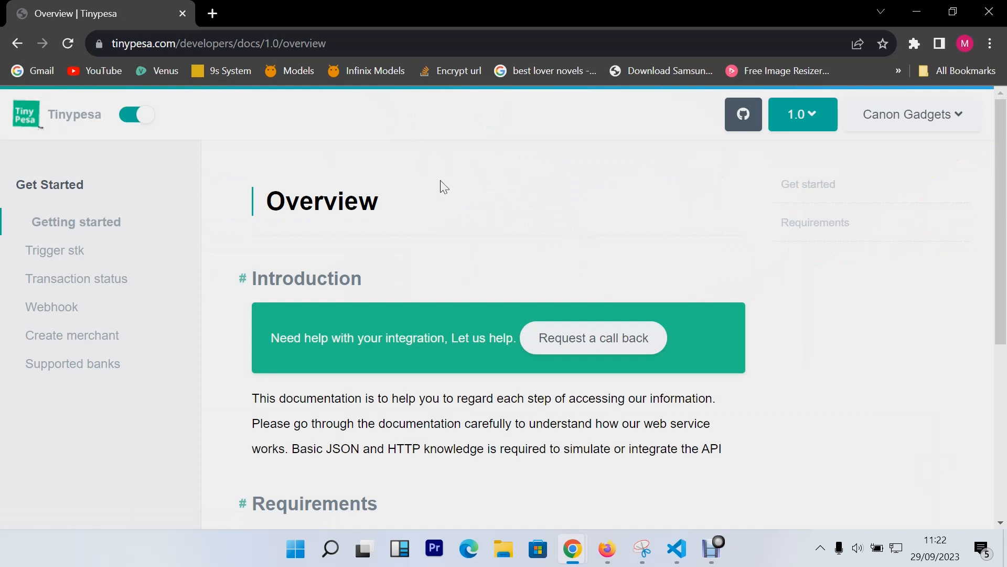
{"action": "mouse_move", "coordinate": [438, 189]}
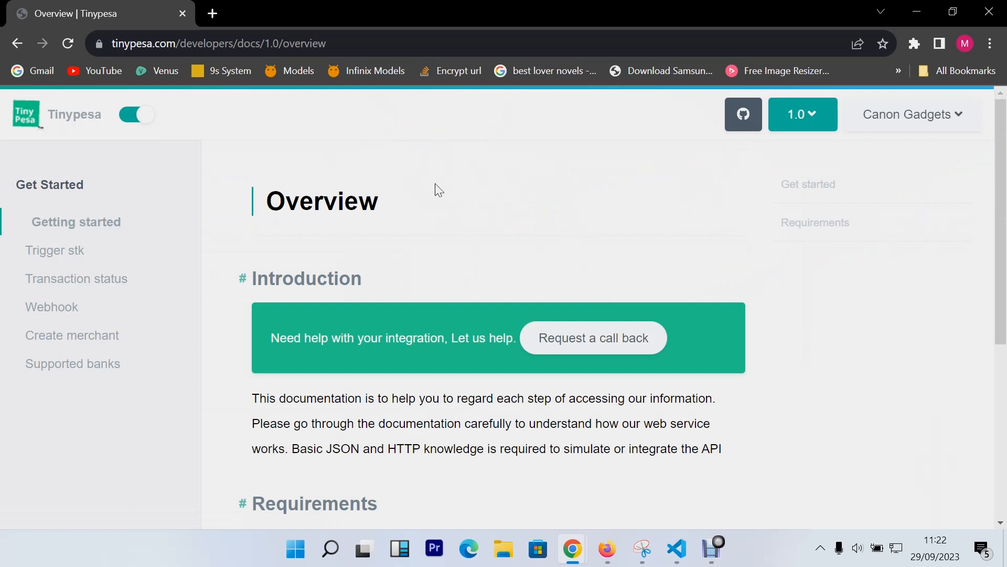
{"action": "scroll", "scroll_direction": "down", "scroll_amount": 3}
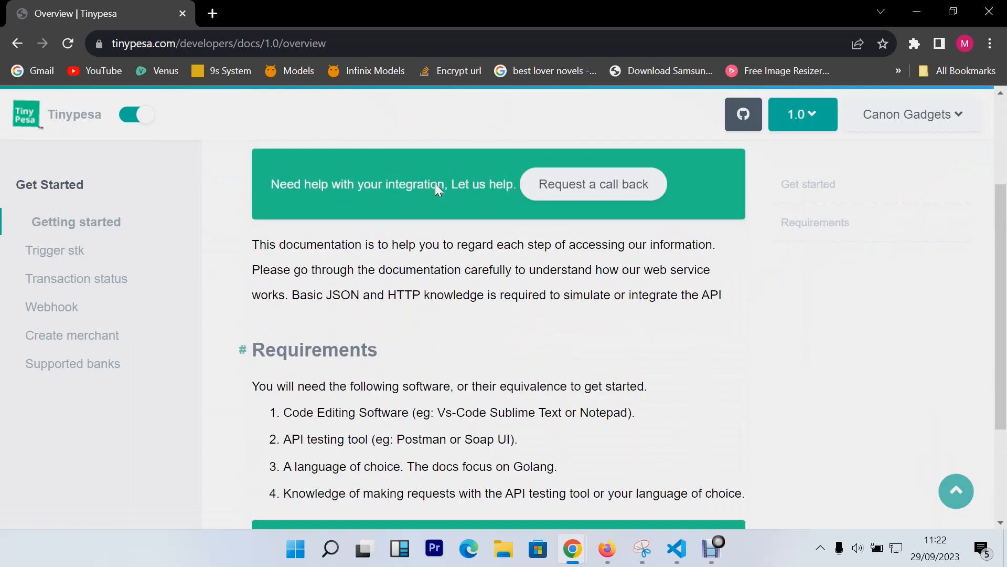
{"action": "mouse_move", "coordinate": [75, 278]}
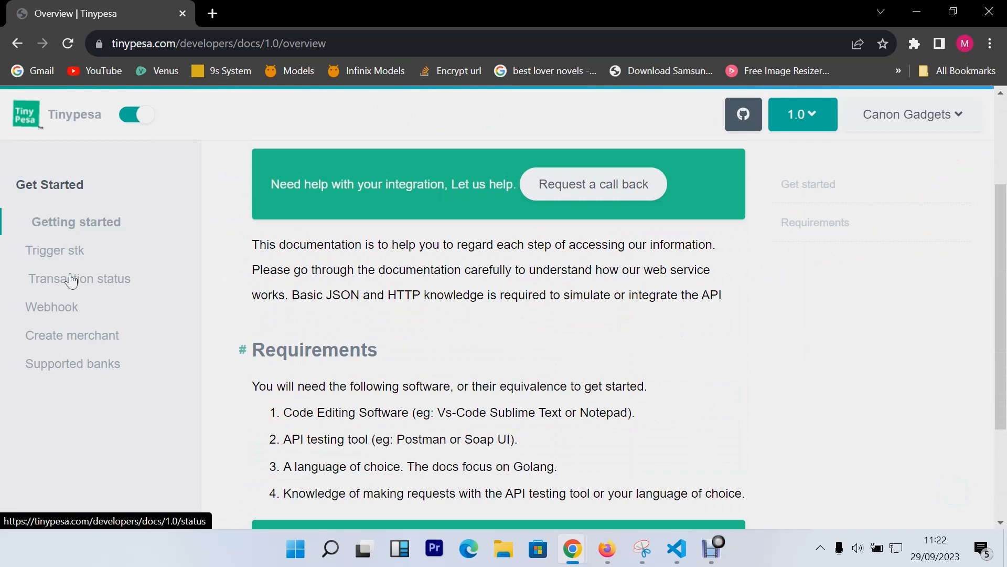
{"action": "left_click", "coordinate": [55, 250]}
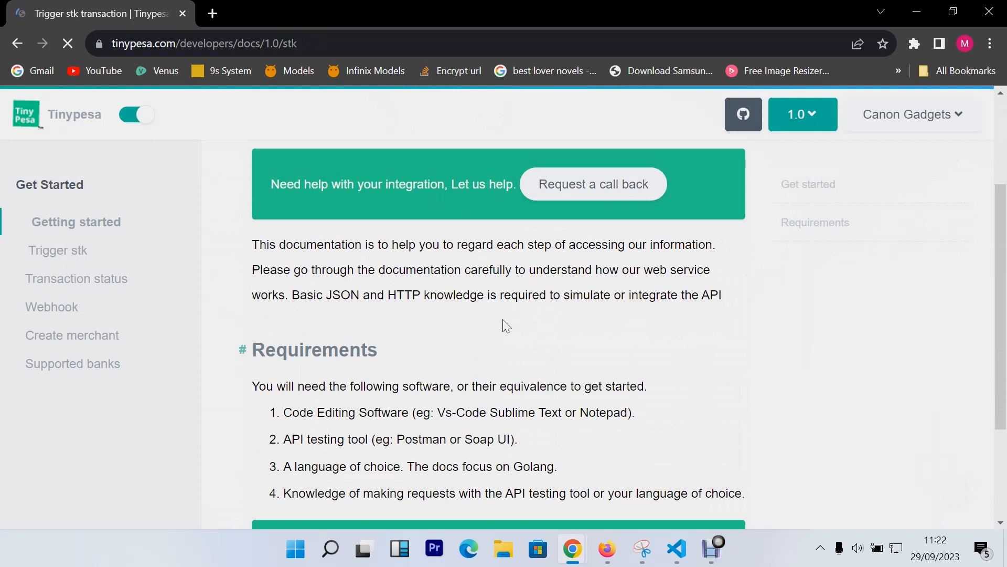
{"action": "left_click", "coordinate": [57, 250]}
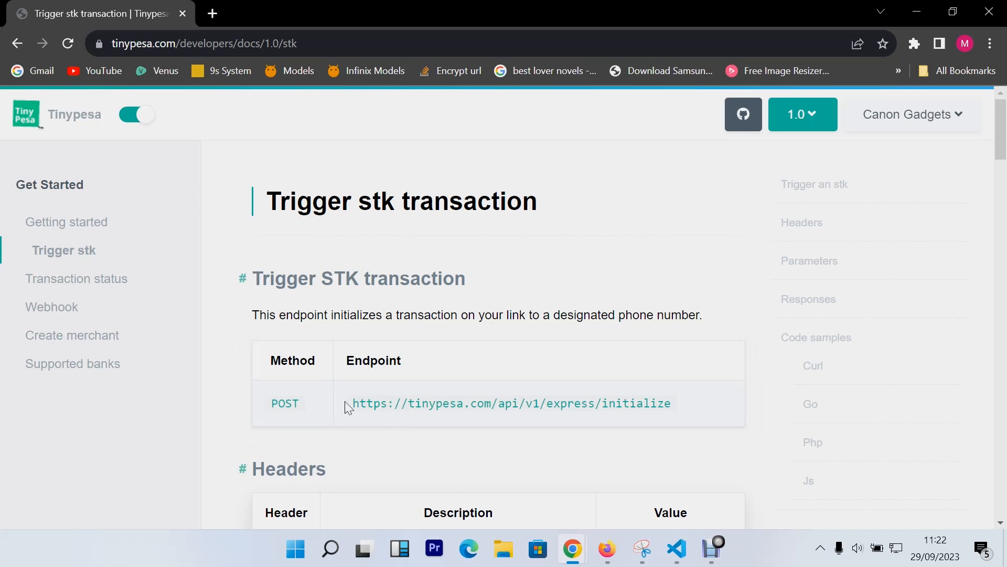
{"action": "left_click_drag", "start_coordinate": [353, 402], "coordinate": [670, 403]}
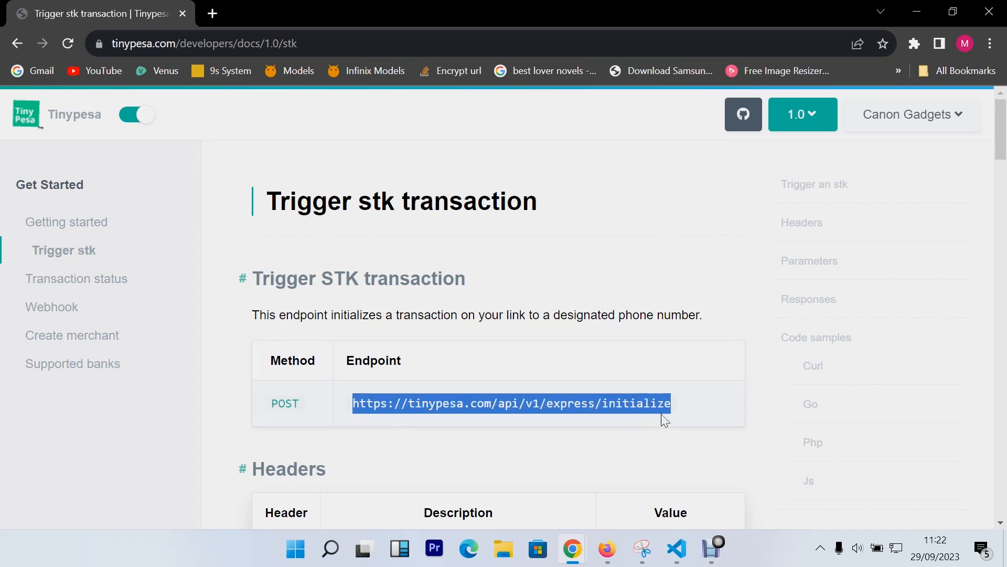
Review the msisdn and other request parameters and the sample responses.
{"action": "scroll", "scroll_direction": "down", "scroll_amount": 3}
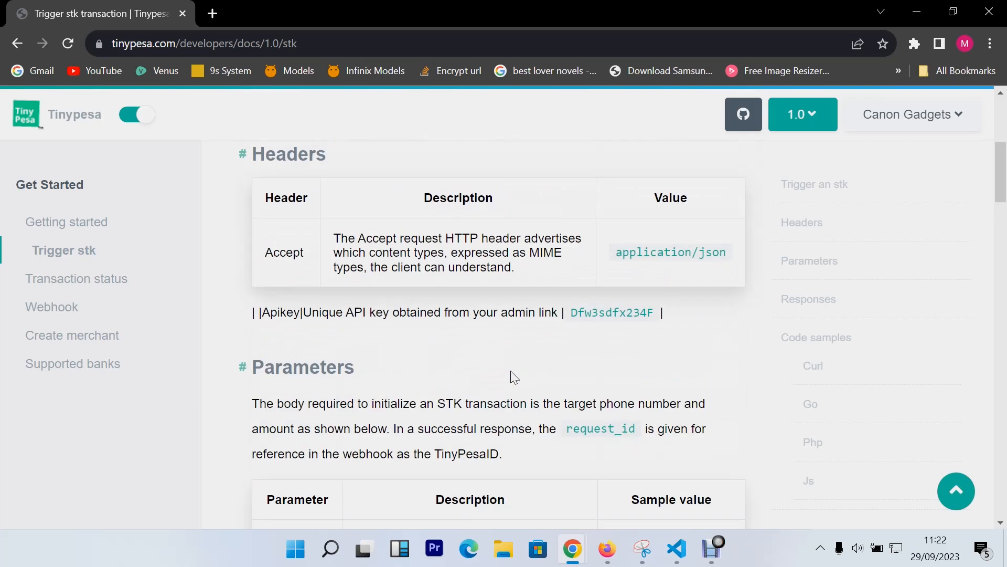
{"action": "scroll", "scroll_direction": "down", "scroll_amount": 3}
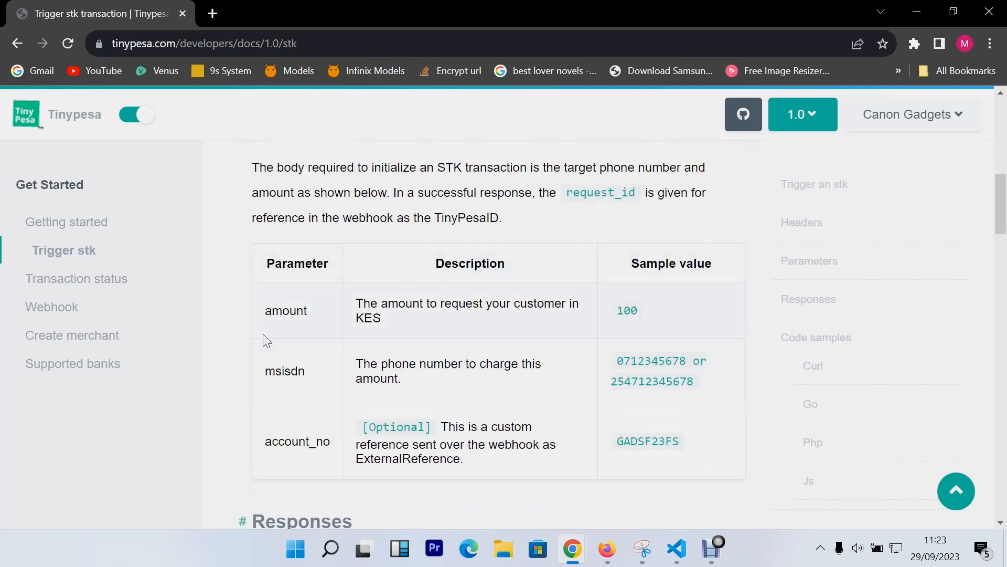
{"action": "double_click", "coordinate": [283, 370]}
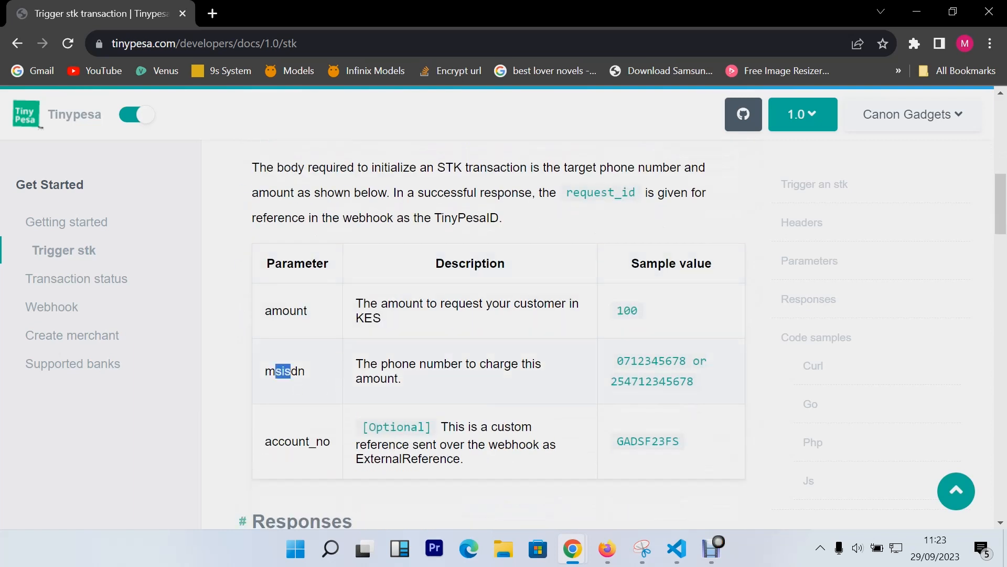
{"action": "scroll", "scroll_direction": "down", "scroll_amount": 3}
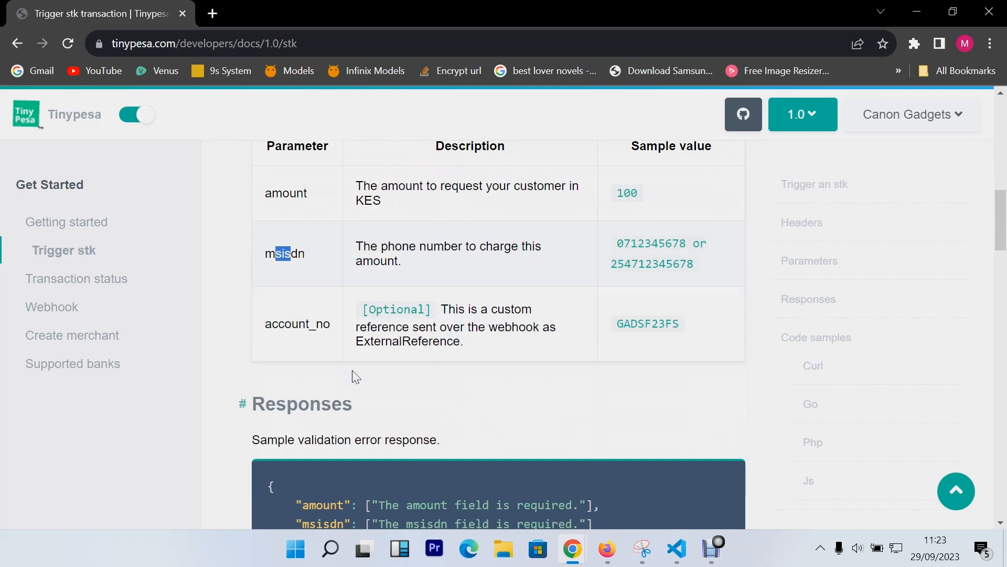
{"action": "scroll", "scroll_direction": "down", "scroll_amount": 3}
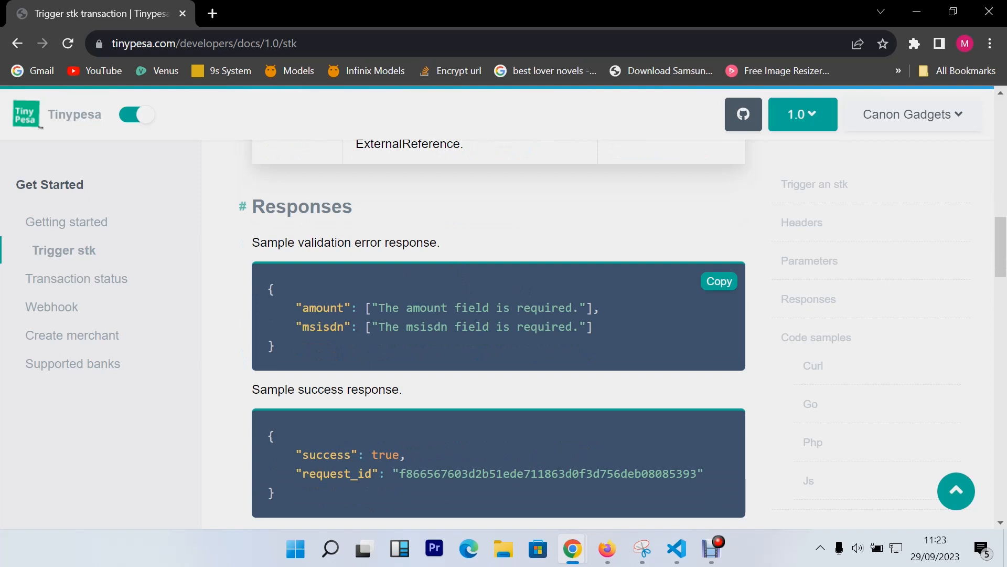
{"action": "scroll", "scroll_direction": "down", "scroll_amount": 3}
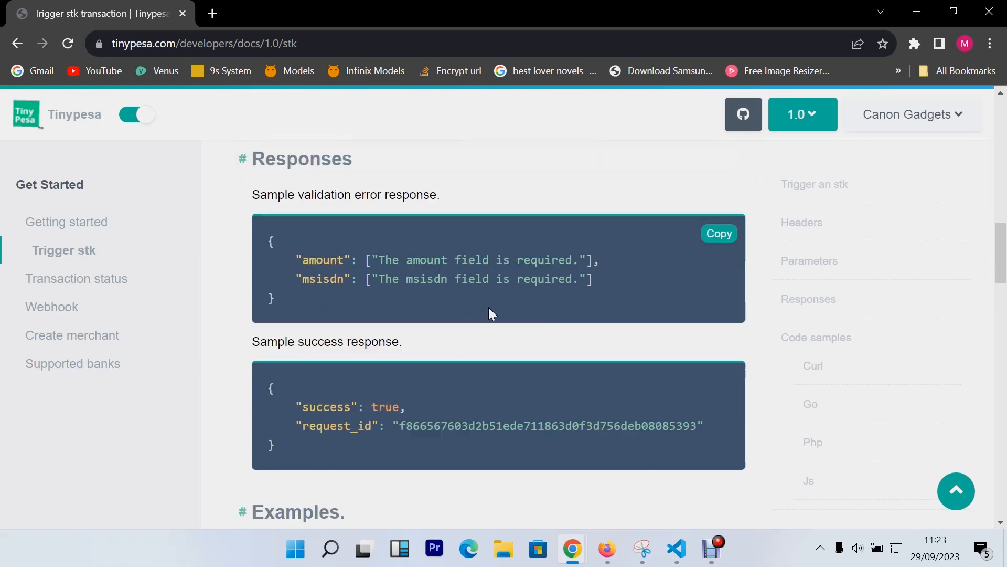
{"action": "scroll", "scroll_direction": "down", "scroll_amount": 3}
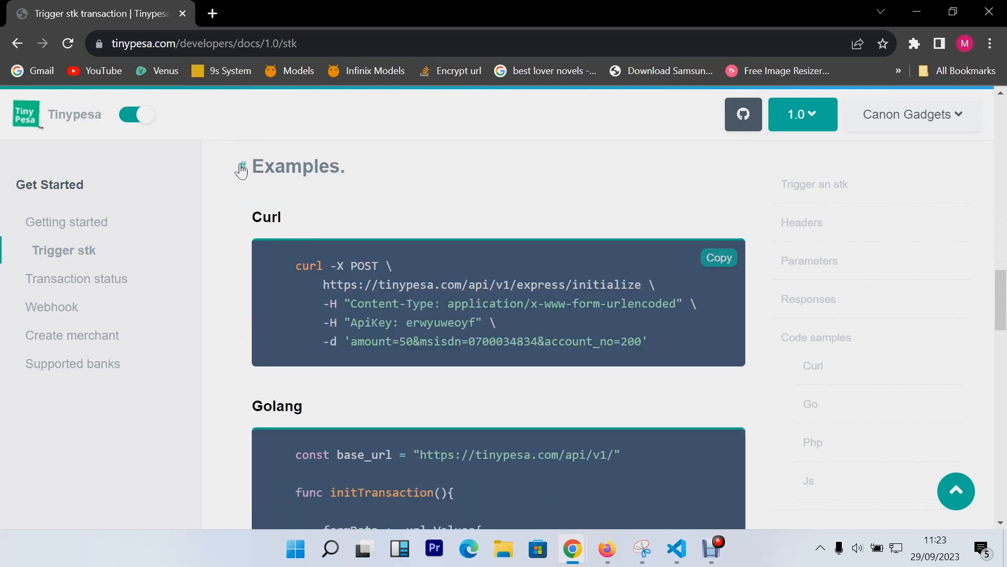
{"action": "scroll", "scroll_direction": "down", "scroll_amount": 3}
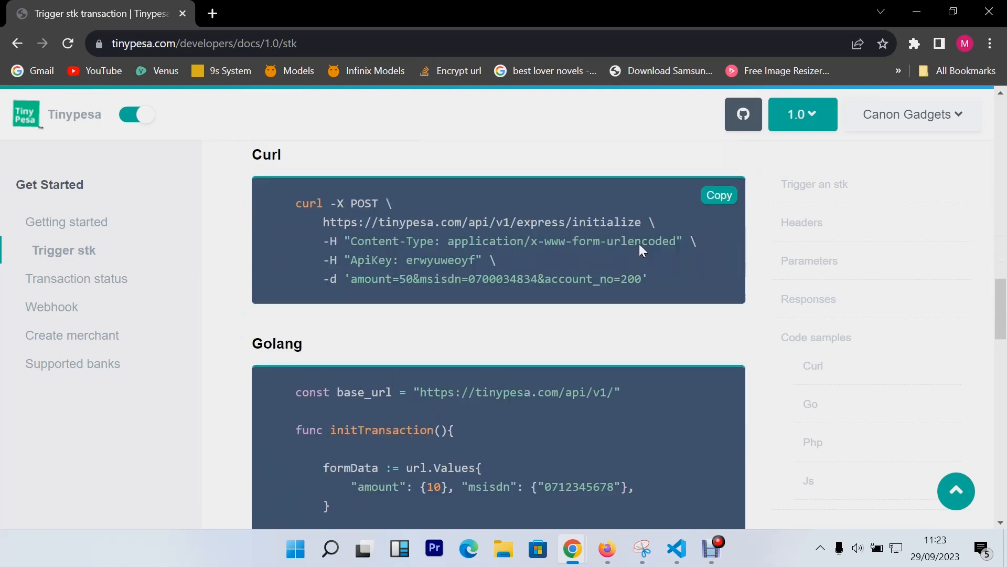
{"action": "scroll", "scroll_direction": "down", "scroll_amount": 3}
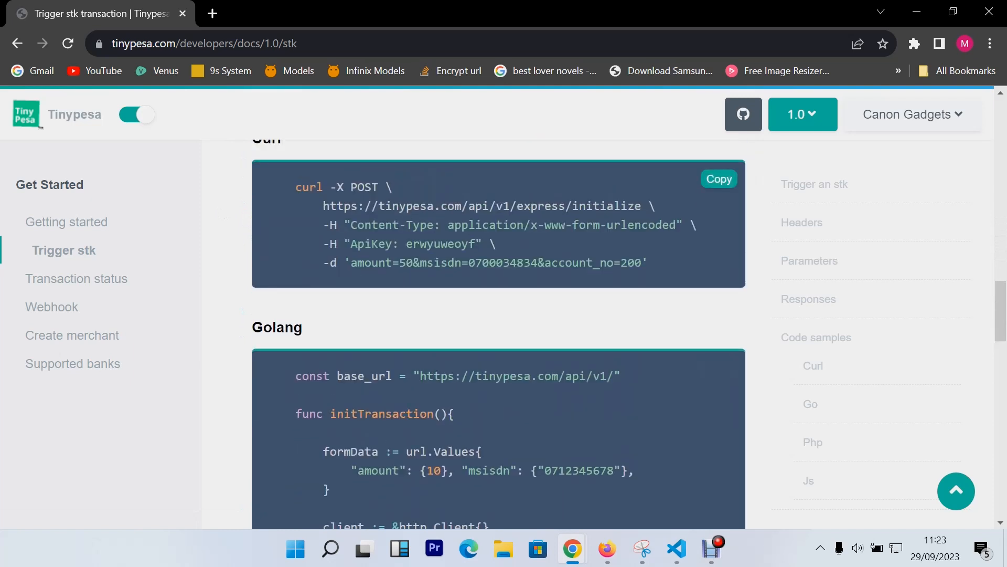
Continue past the Curl and Golang examples down to the Php 7.0+ code sample.
{"action": "scroll", "scroll_direction": "down", "scroll_amount": 3}
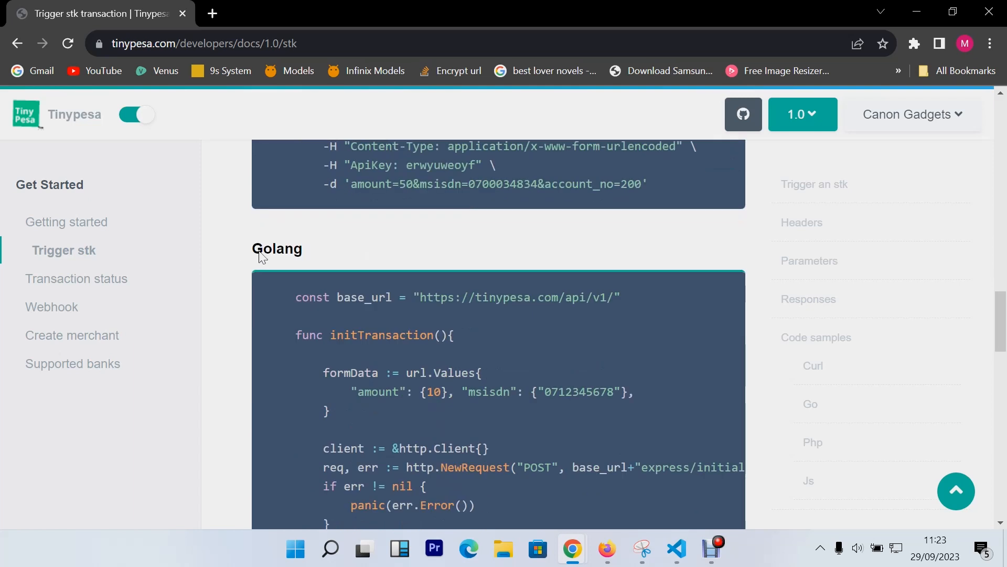
{"action": "scroll", "scroll_direction": "down", "scroll_amount": 3}
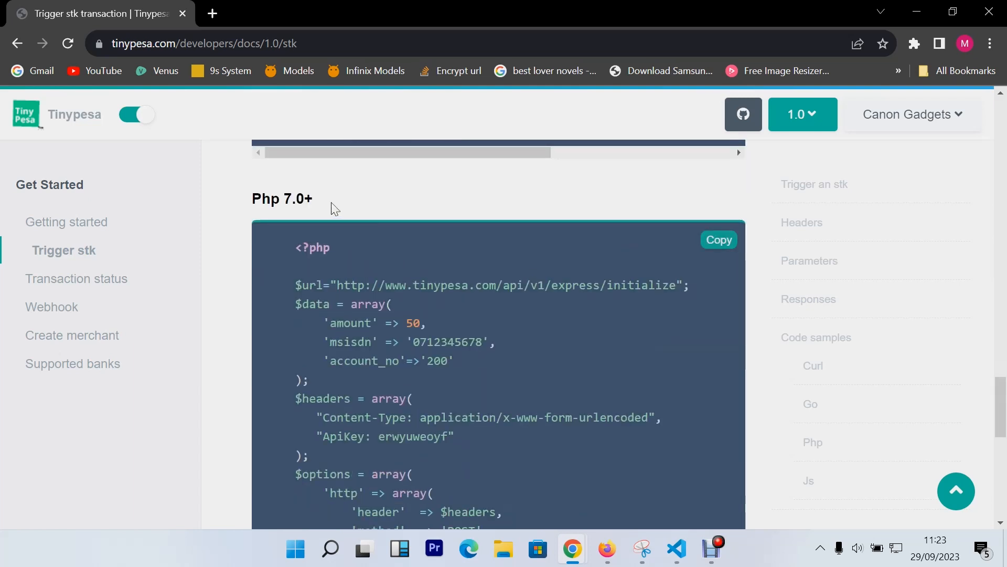
{"action": "left_click", "coordinate": [718, 239]}
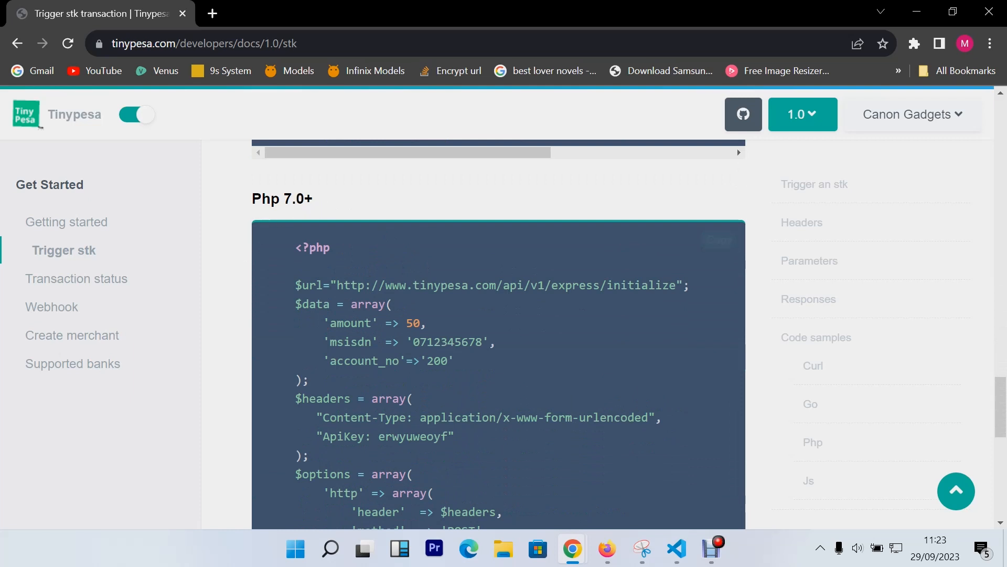
{"action": "scroll", "scroll_direction": "down", "scroll_amount": 3}
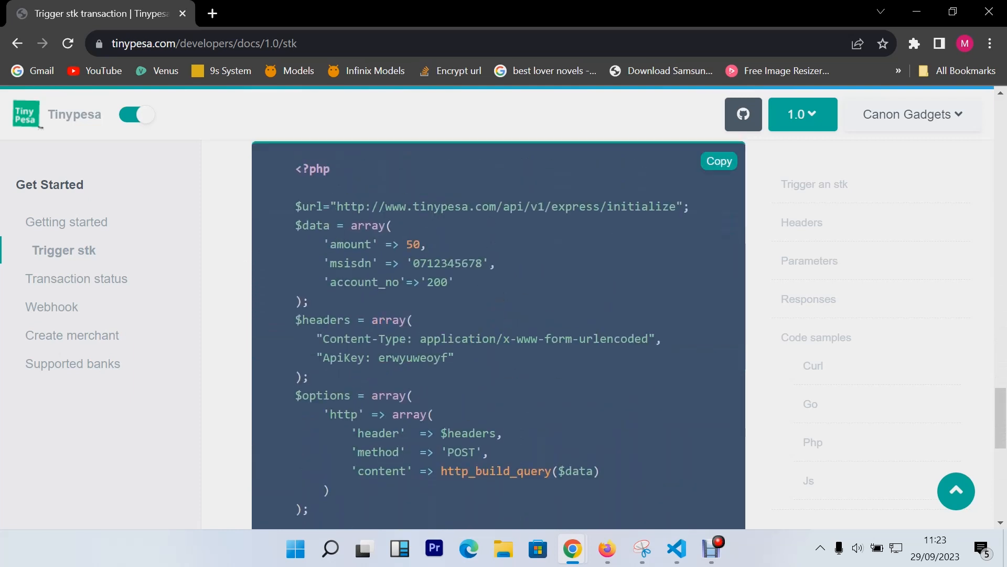
{"action": "scroll", "scroll_direction": "down", "scroll_amount": 3}
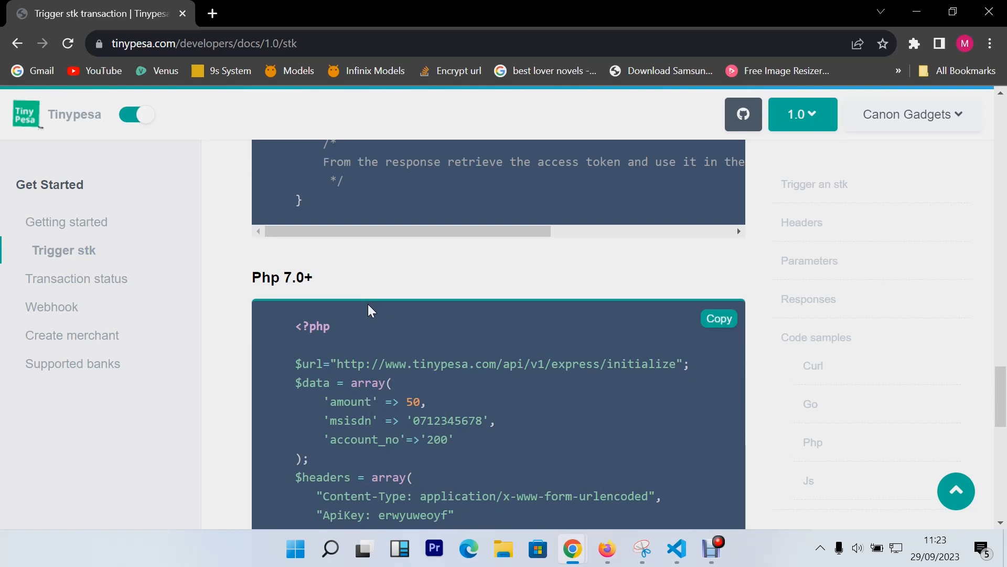
{"action": "mouse_move", "coordinate": [395, 302]}
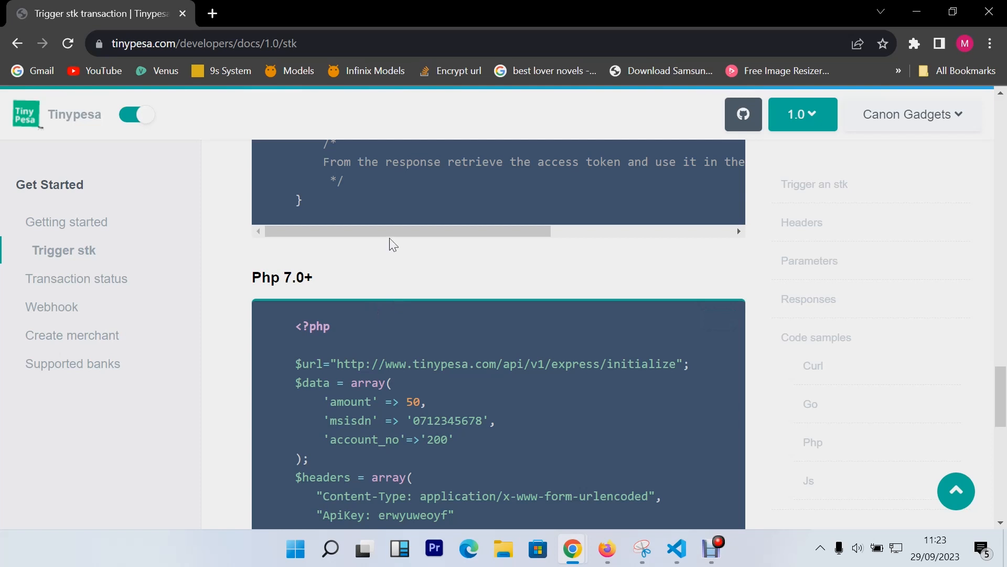
{"action": "scroll", "scroll_direction": "down", "scroll_amount": 3}
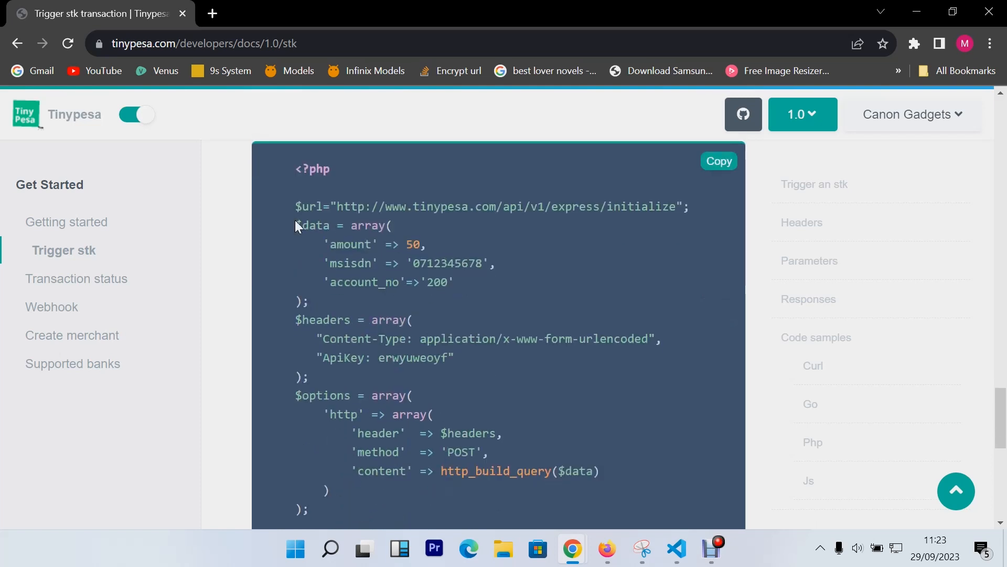
{"action": "mouse_move", "coordinate": [538, 299]}
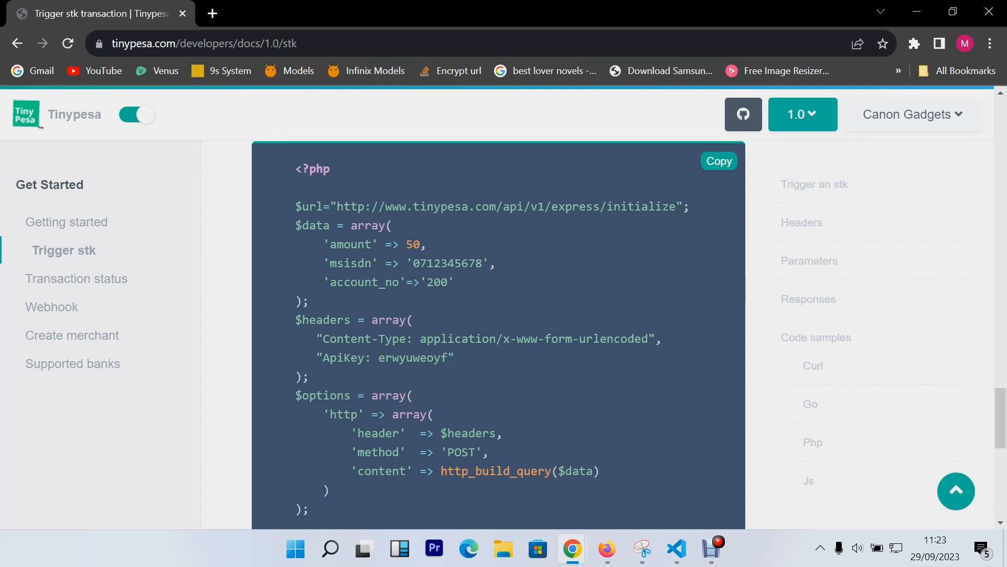
{"action": "scroll", "scroll_direction": "down", "scroll_amount": 3}
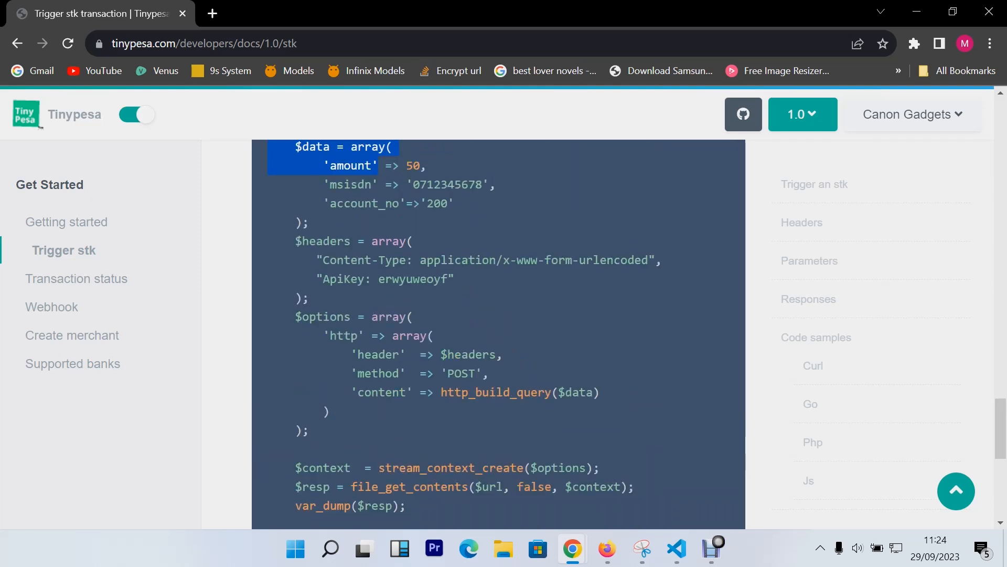
{"action": "mouse_move", "coordinate": [522, 337]}
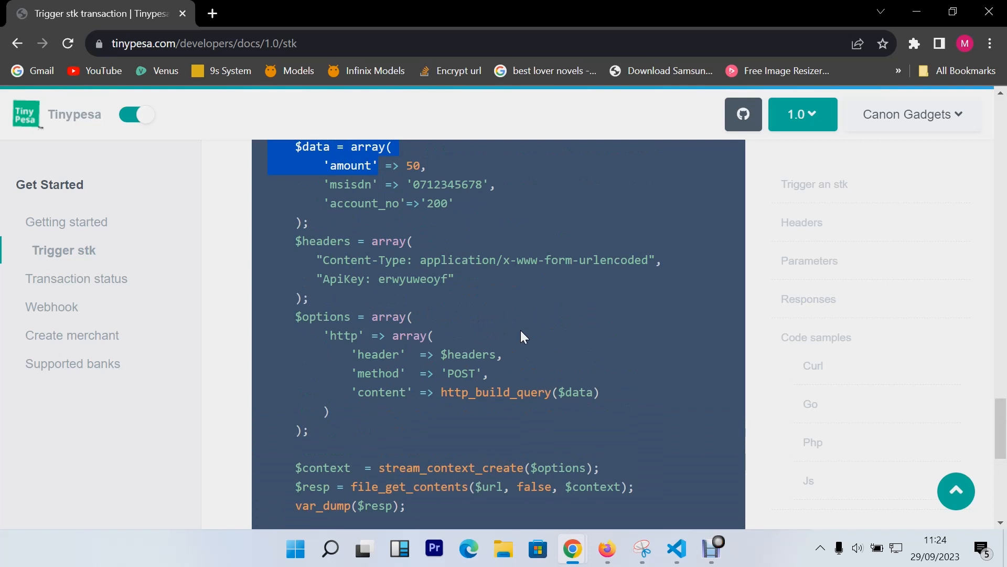
{"action": "mouse_move", "coordinate": [546, 326]}
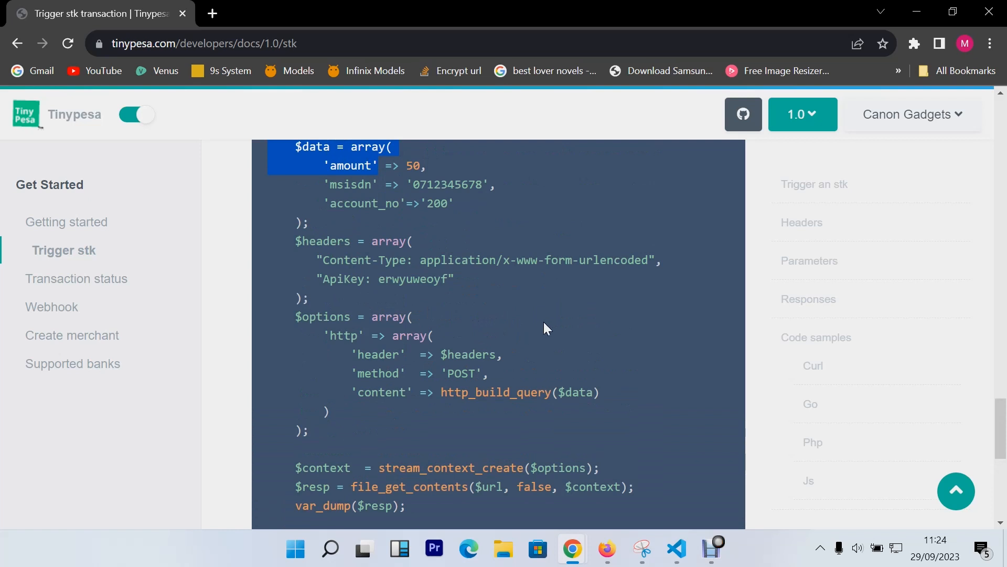
Return to index.php and reread the $headers and $options blocks against the docs sample.
{"action": "left_click", "coordinate": [675, 549]}
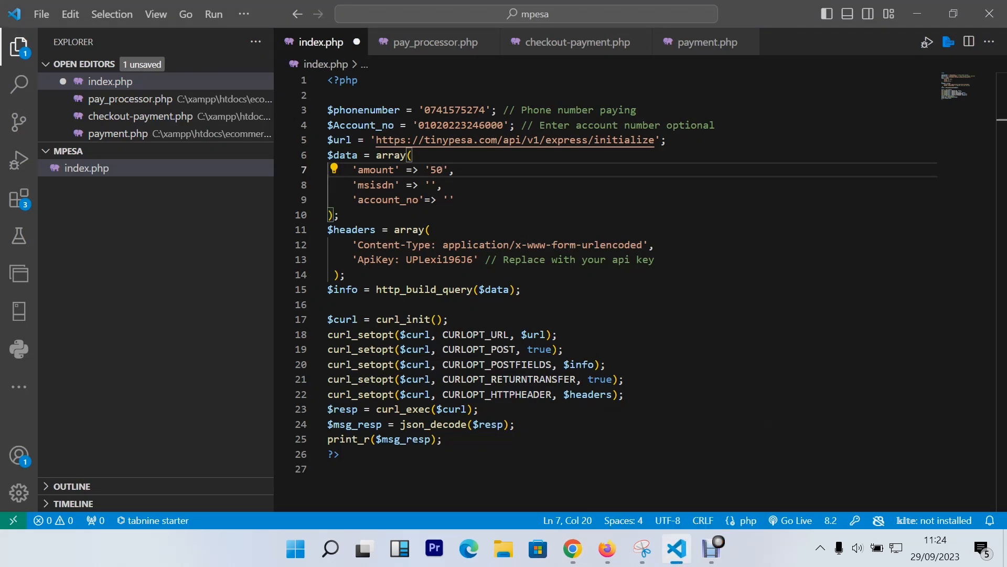
{"action": "left_click", "coordinate": [441, 170]}
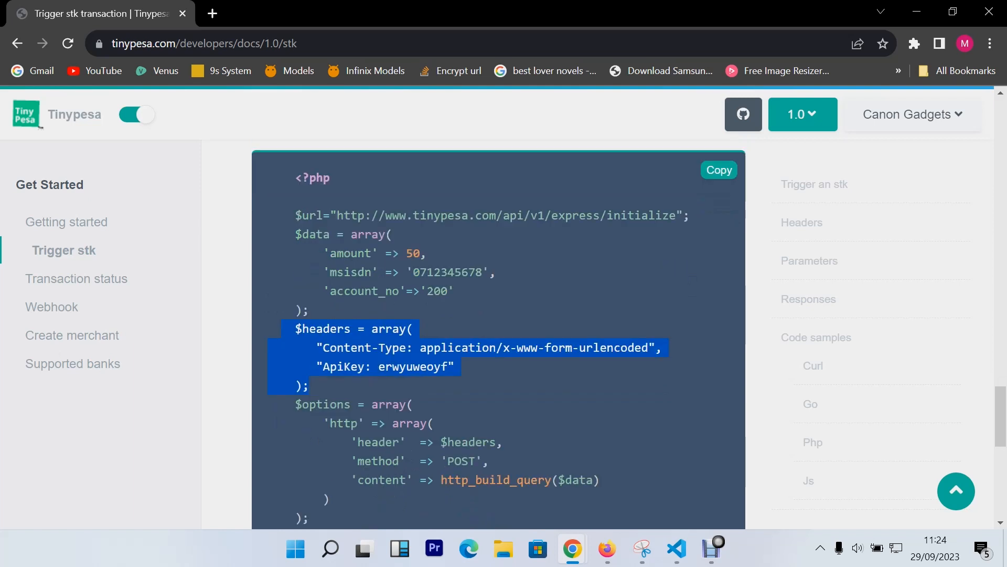
{"action": "scroll", "scroll_direction": "down", "scroll_amount": 3}
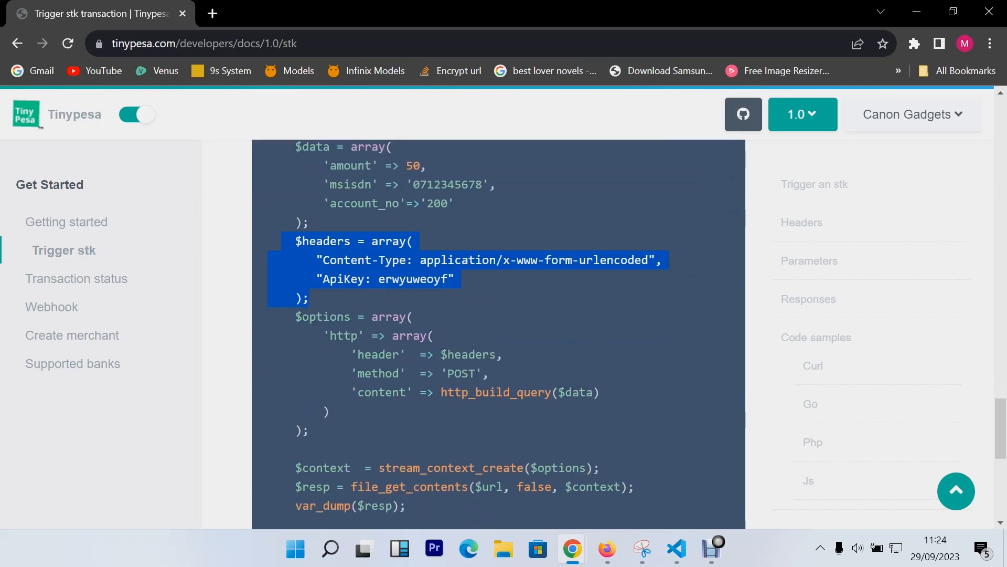
{"action": "scroll", "scroll_direction": "down", "scroll_amount": 3}
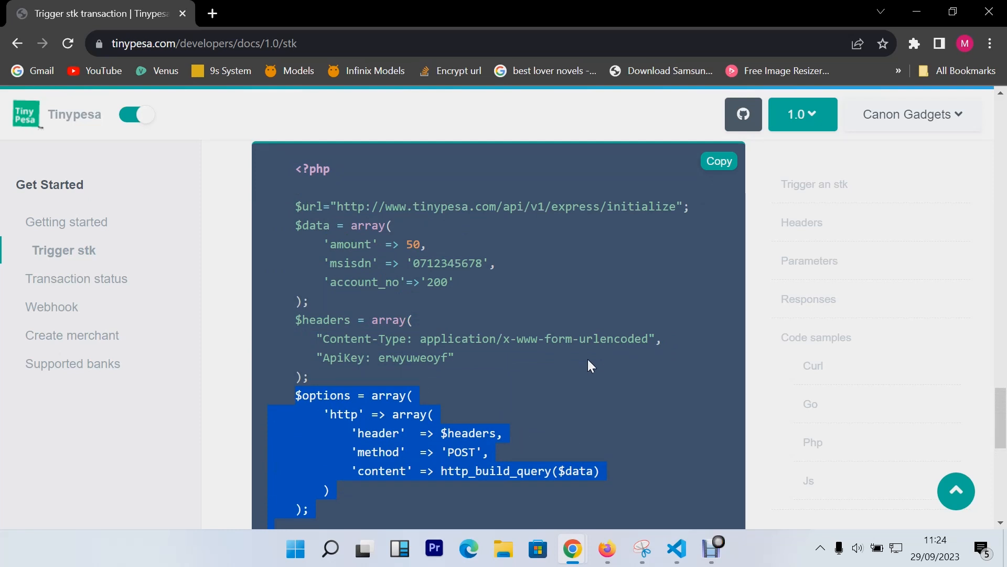
{"action": "mouse_move", "coordinate": [674, 368]}
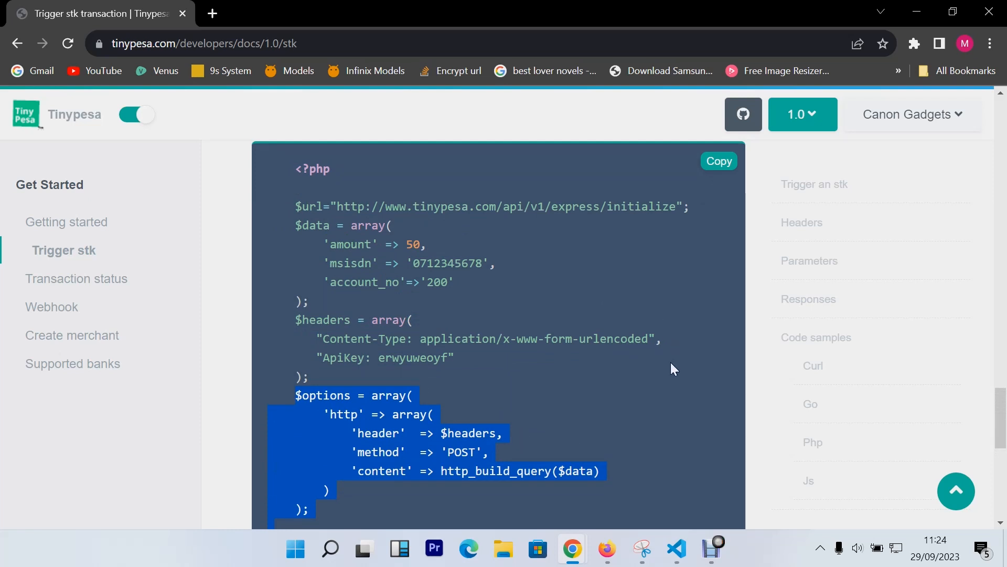
{"action": "mouse_move", "coordinate": [665, 373]}
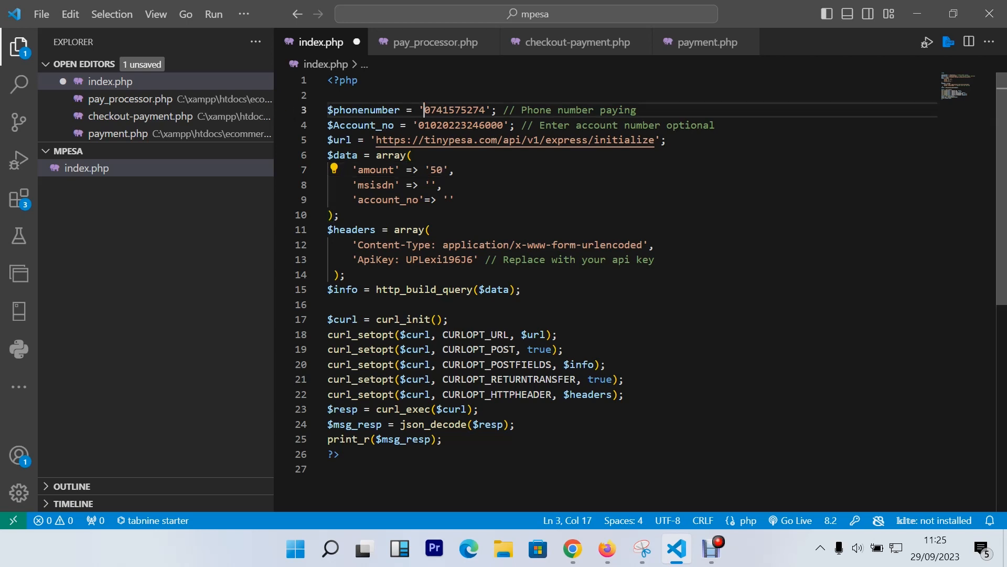
{"action": "left_click_drag", "start_coordinate": [425, 110], "coordinate": [487, 110]}
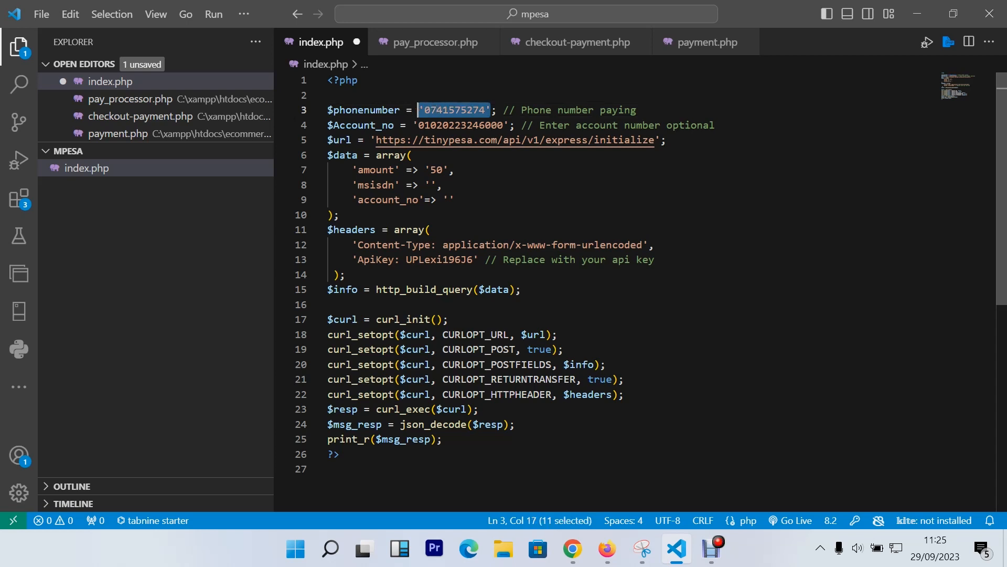
{"action": "type", "text": "$"}
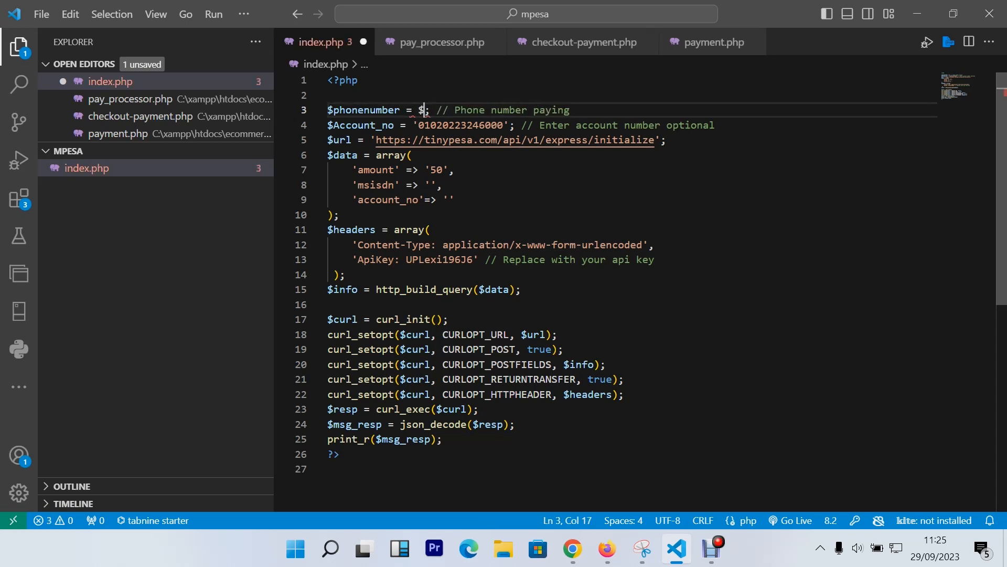
{"action": "type", "text": "_PO"}
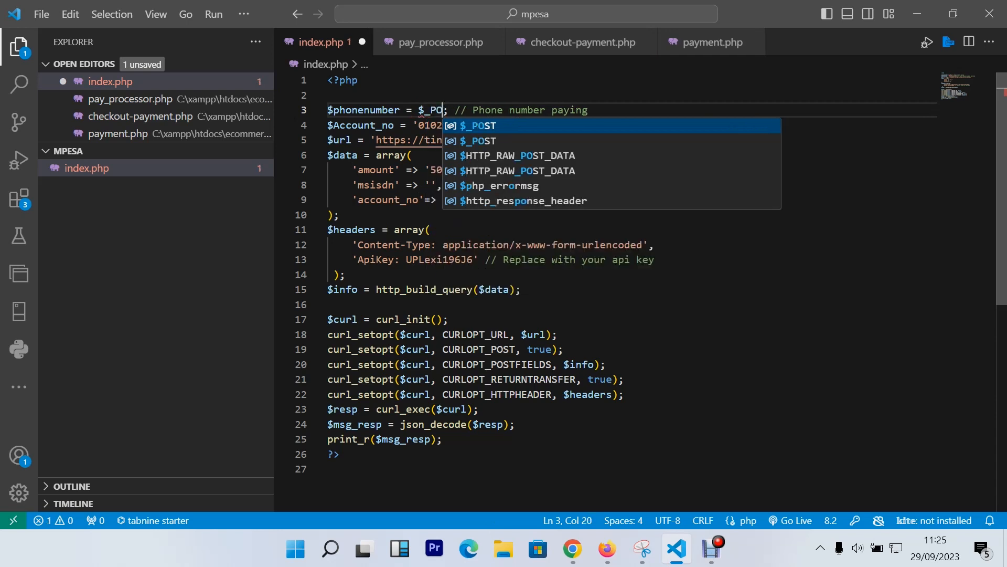
{"action": "type", "text": "s"}
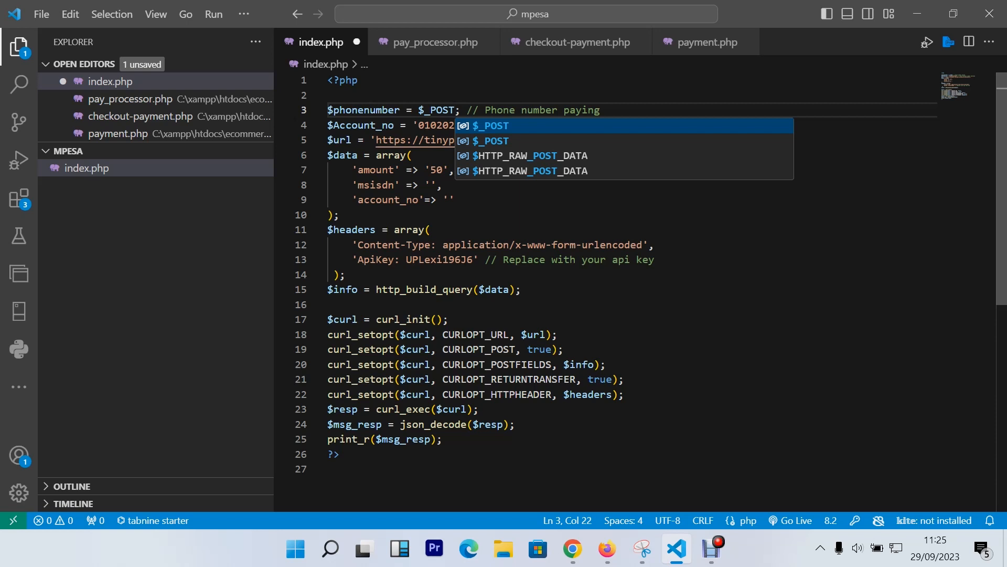
{"action": "type", "text": "[]"}
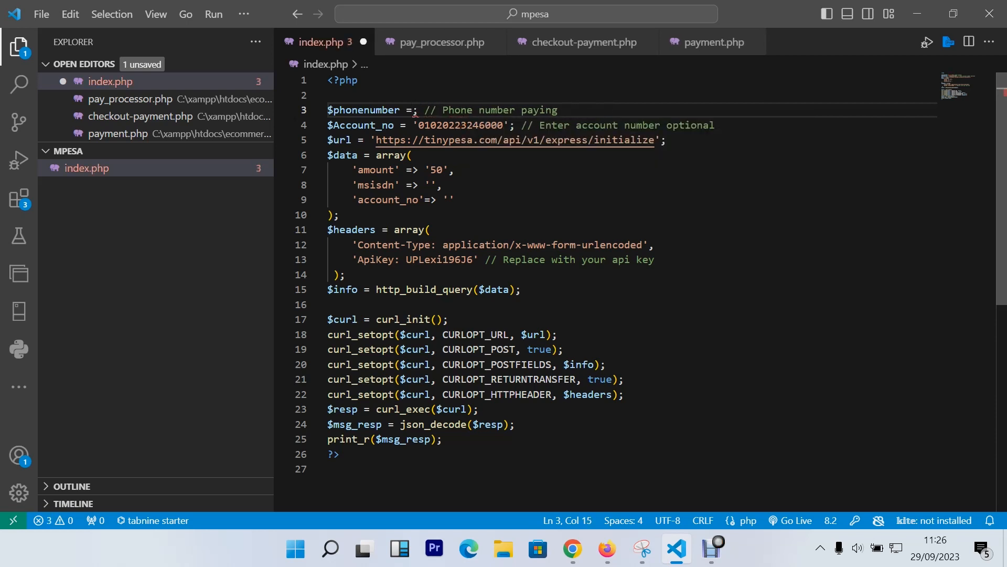
{"action": "type", "text": "\" \""}
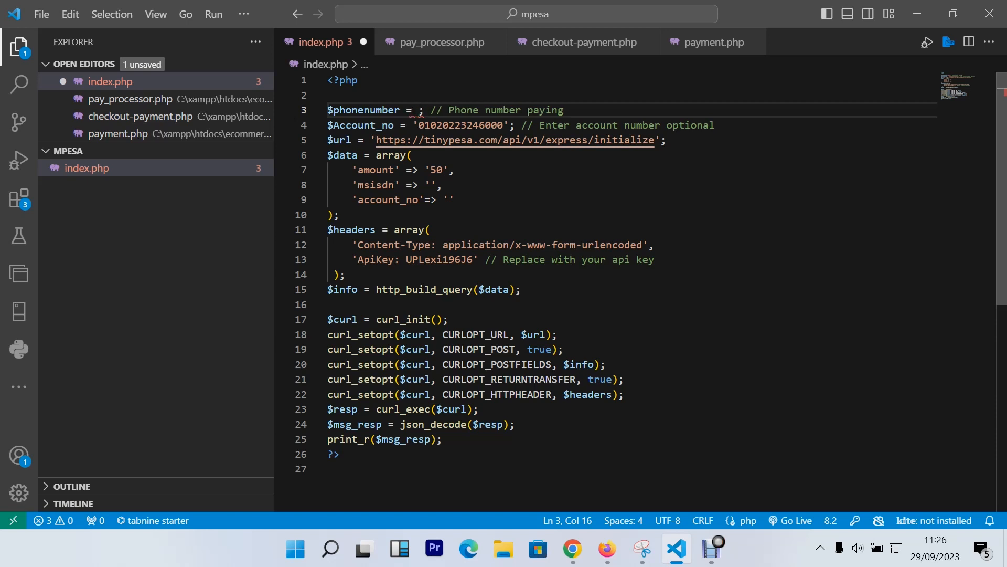
{"action": "type", "text": "''"}
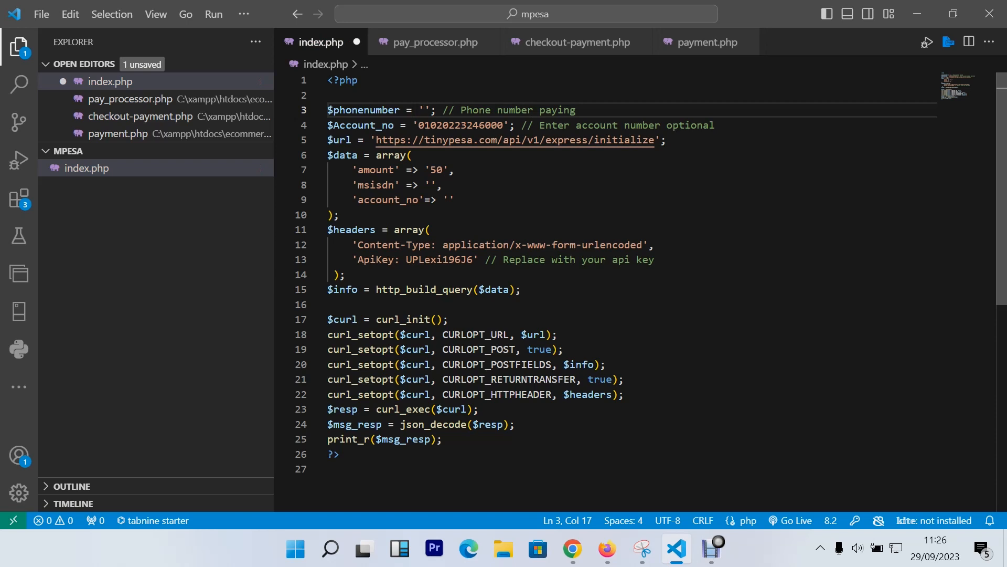
{"action": "type", "text": "07"}
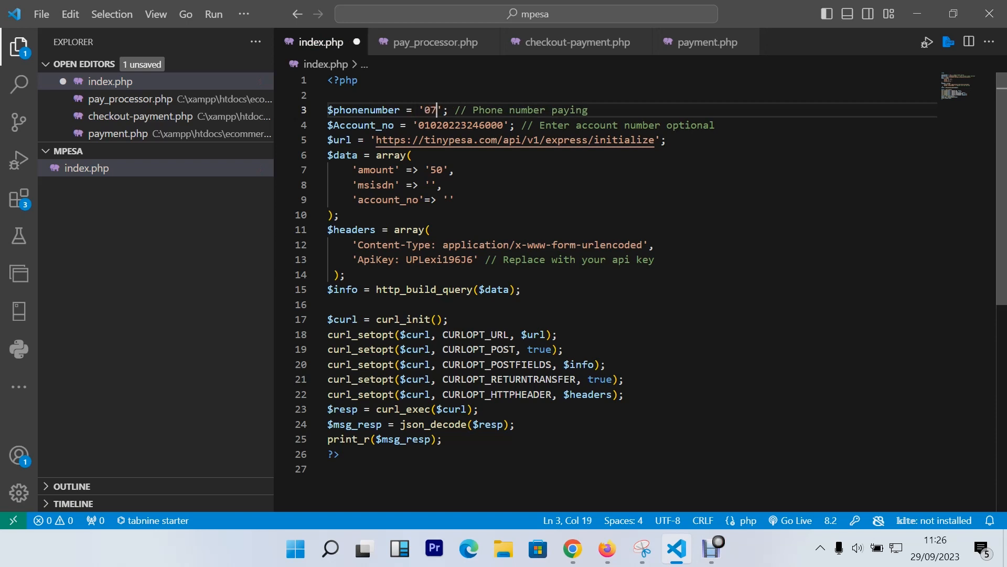
{"action": "type", "text": "41575274"}
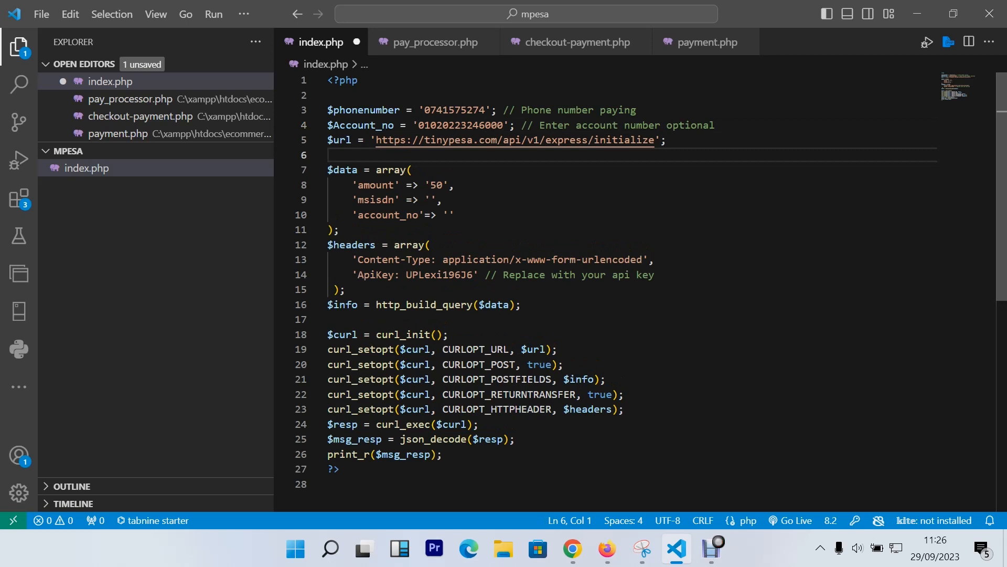
Add a new line $amount = 1; below the $Account_no variable.
{"action": "left_click", "coordinate": [666, 139]}
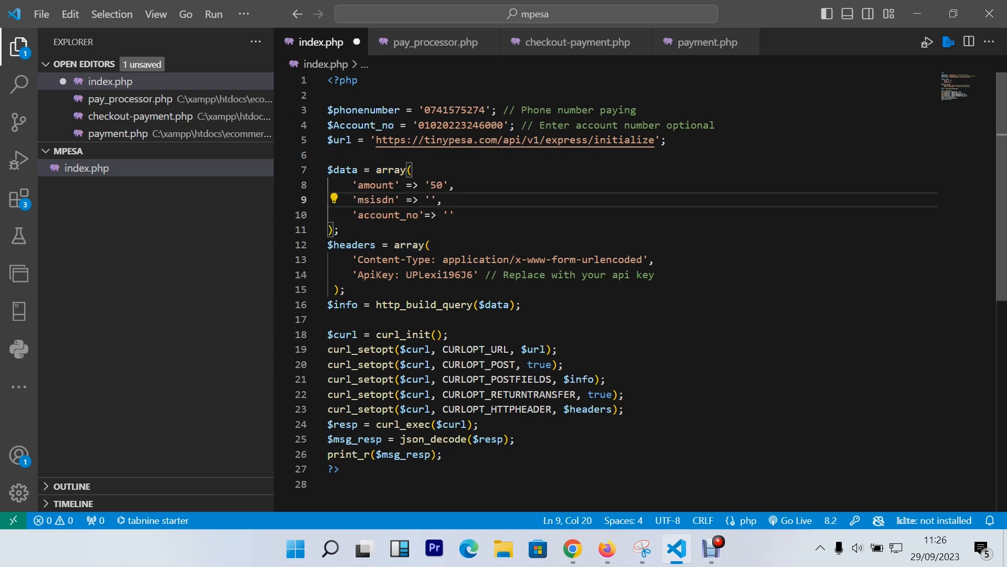
{"action": "double_click", "coordinate": [375, 200]}
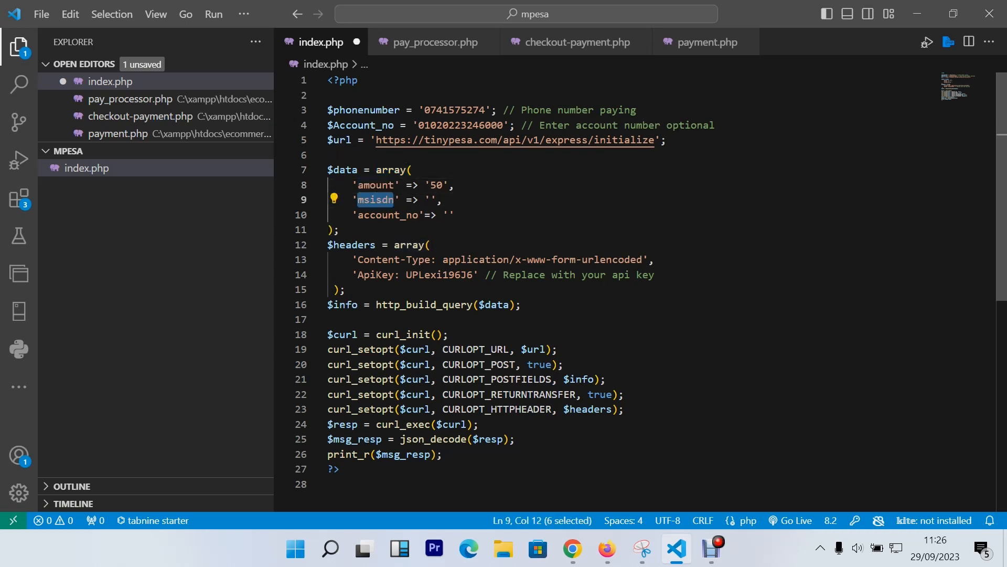
{"action": "double_click", "coordinate": [387, 214]}
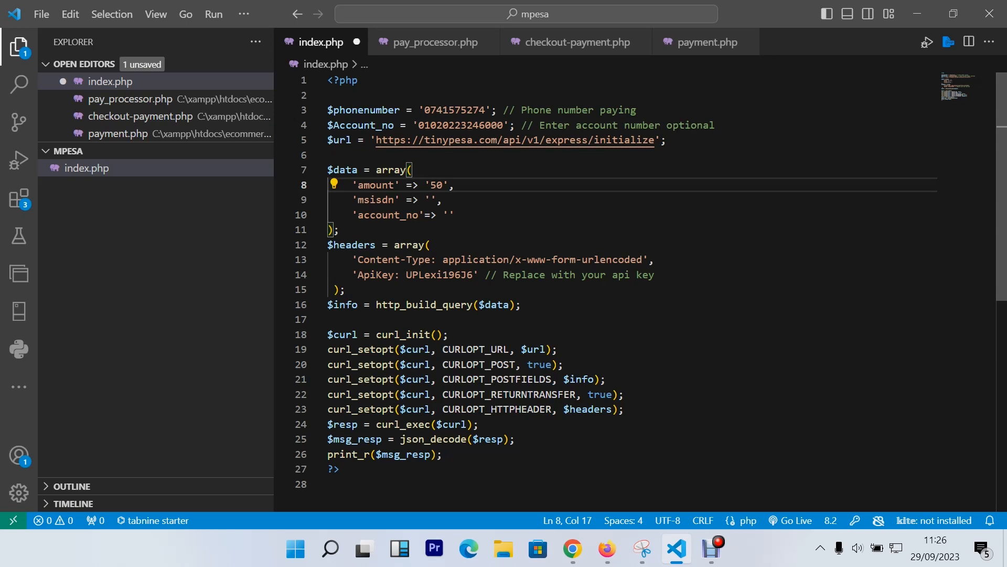
{"action": "left_click", "coordinate": [423, 185]}
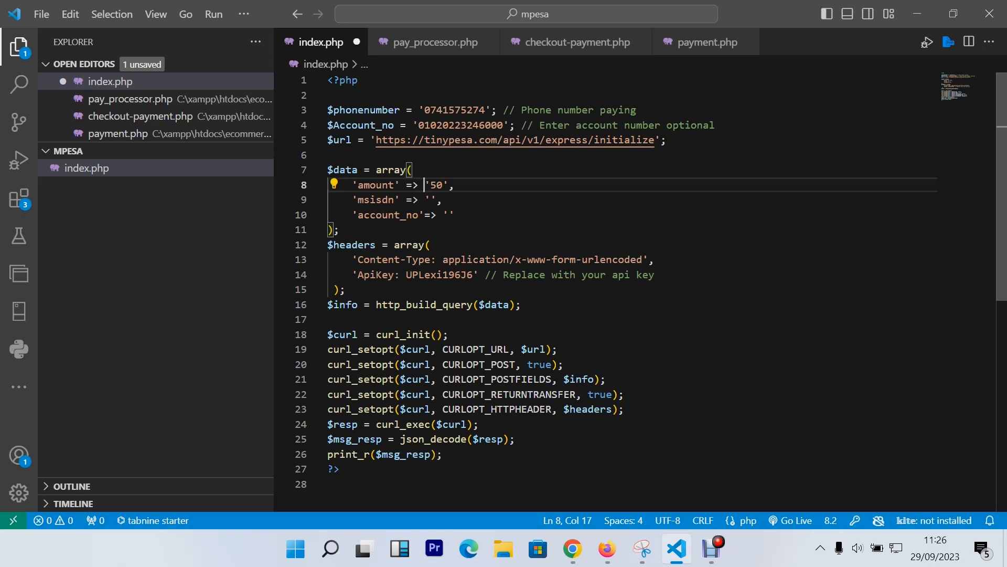
{"action": "key", "text": "Enter"}
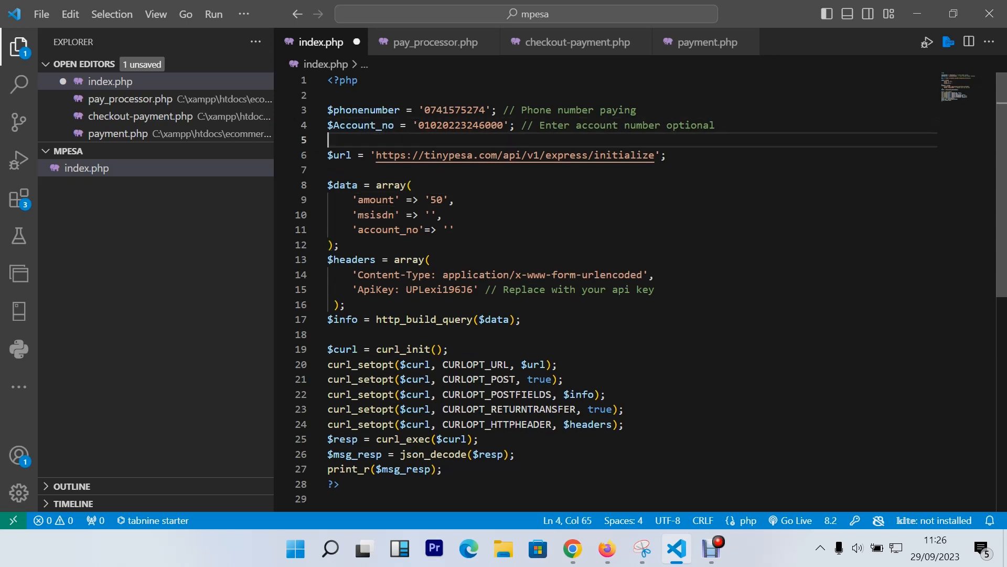
{"action": "left_click", "coordinate": [334, 140]}
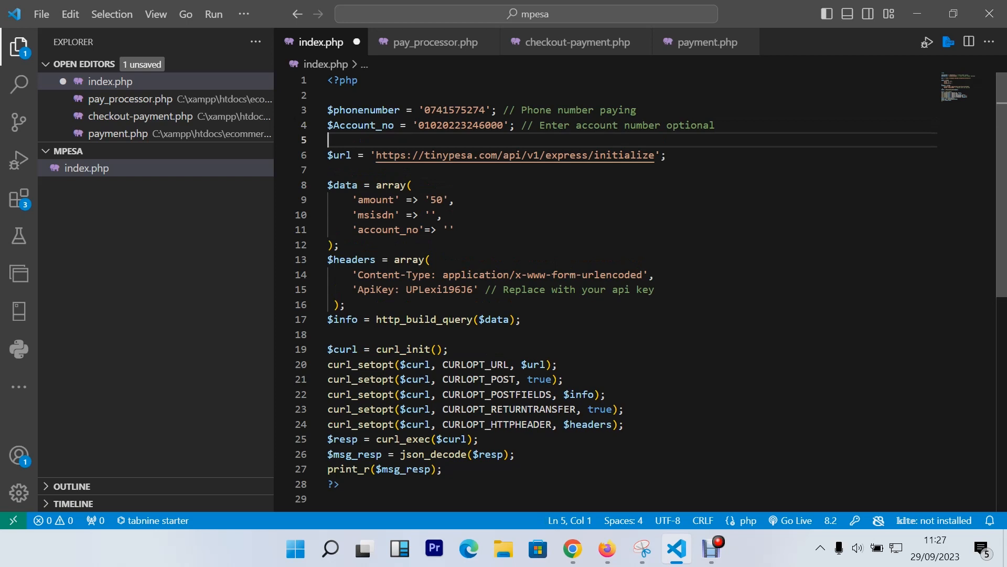
{"action": "type", "text": "$aount"}
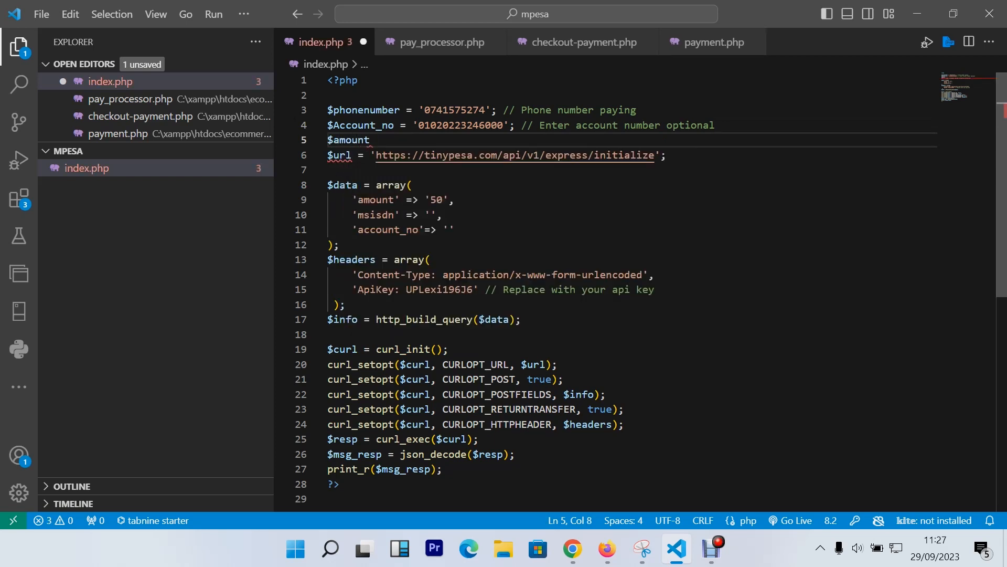
{"action": "type", "text": "="}
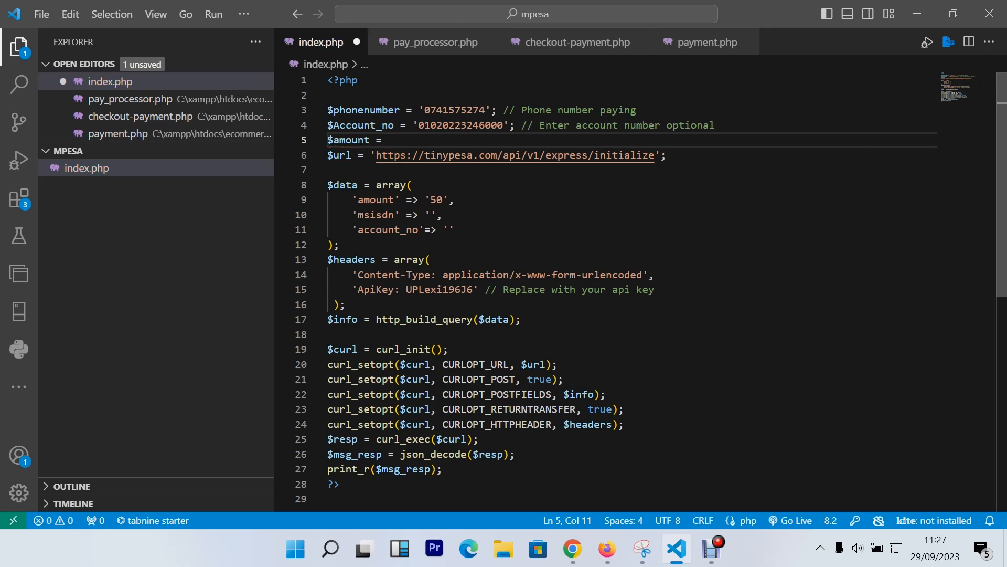
{"action": "type", "text": "$"}
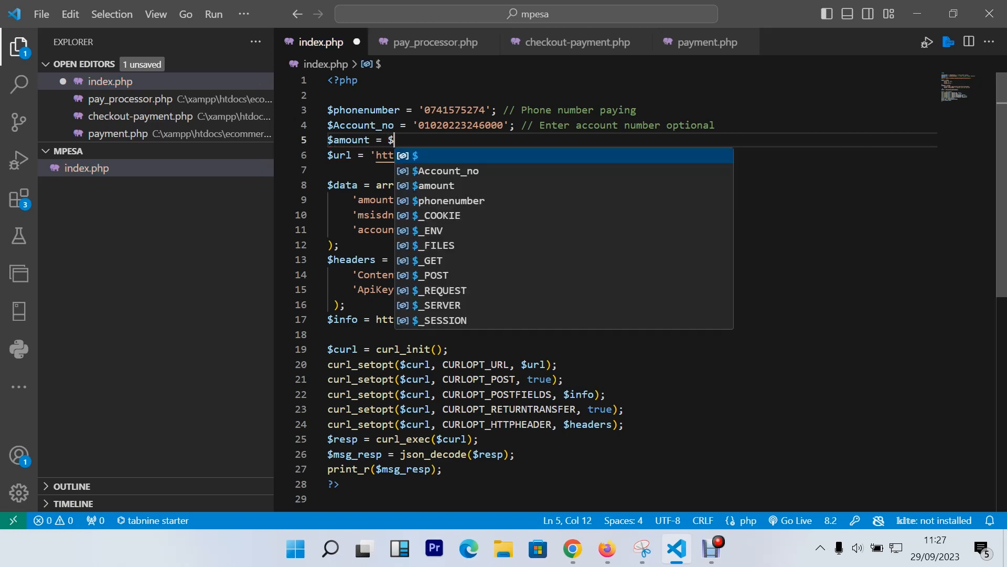
{"action": "type", "text": "1;"}
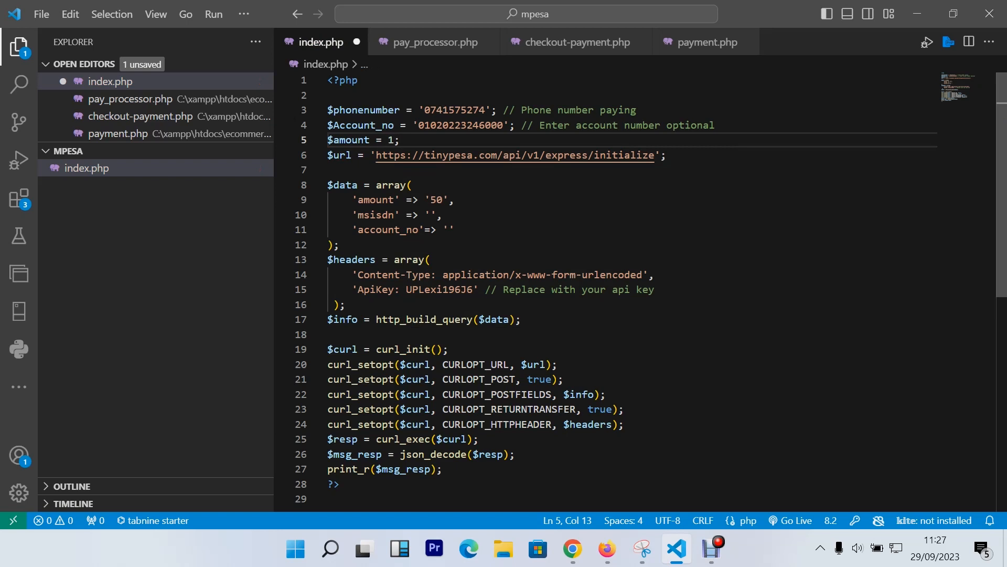
{"action": "left_click", "coordinate": [400, 139]}
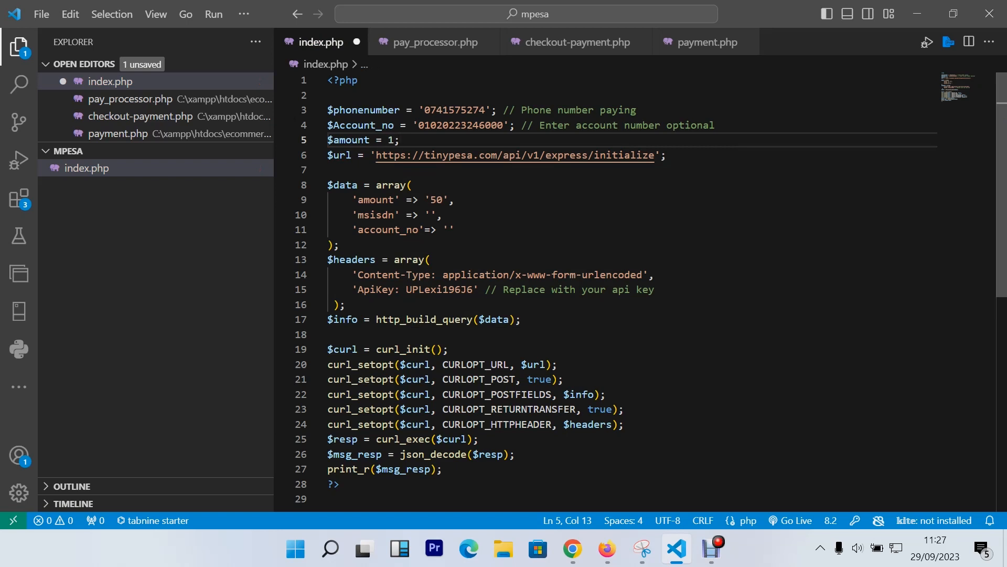
Use $amount, $phonenumber and $Account_no in the $data array instead of '50' and empty strings.
{"action": "double_click", "coordinate": [433, 200]}
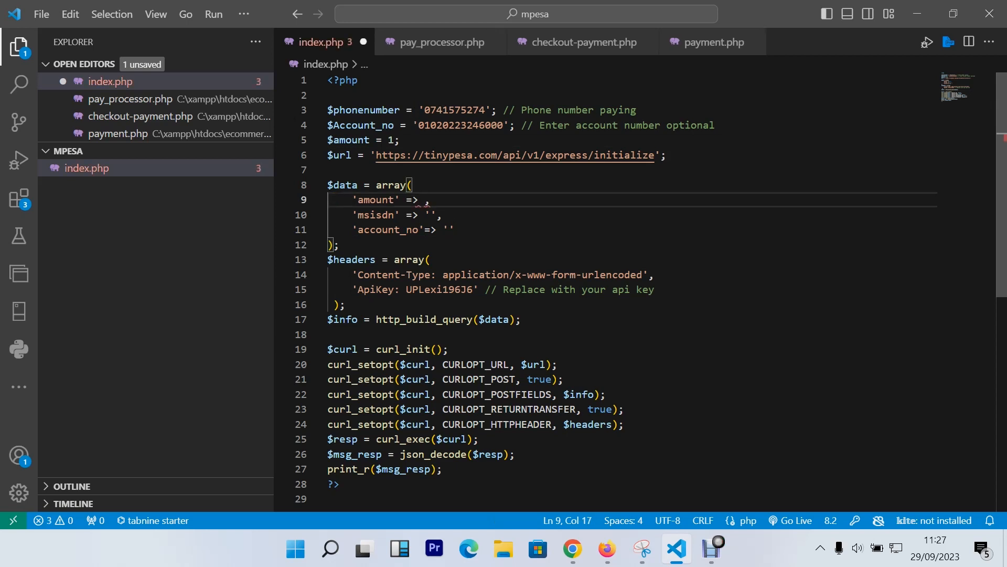
{"action": "type", "text": "$amount"}
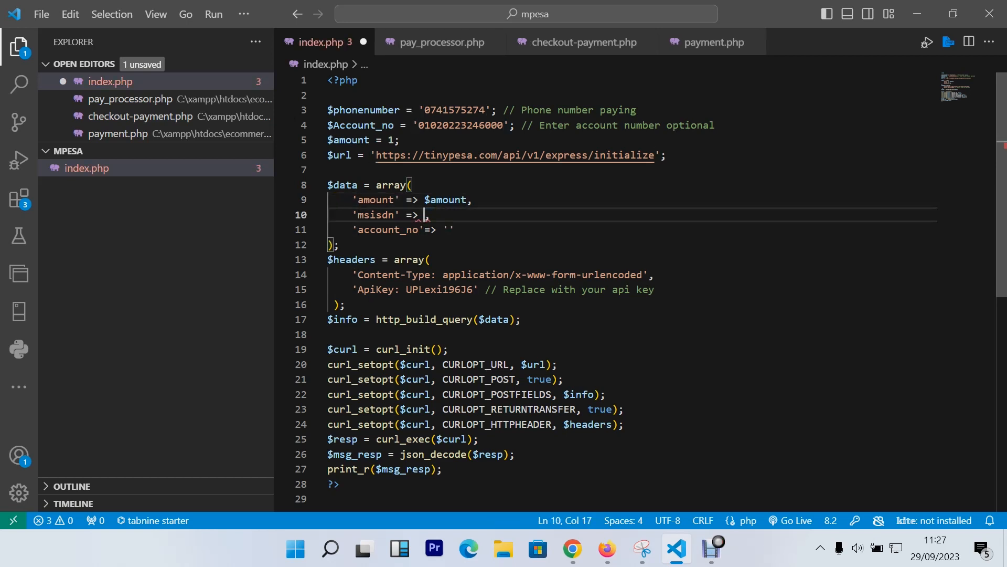
{"action": "type", "text": "$phon"}
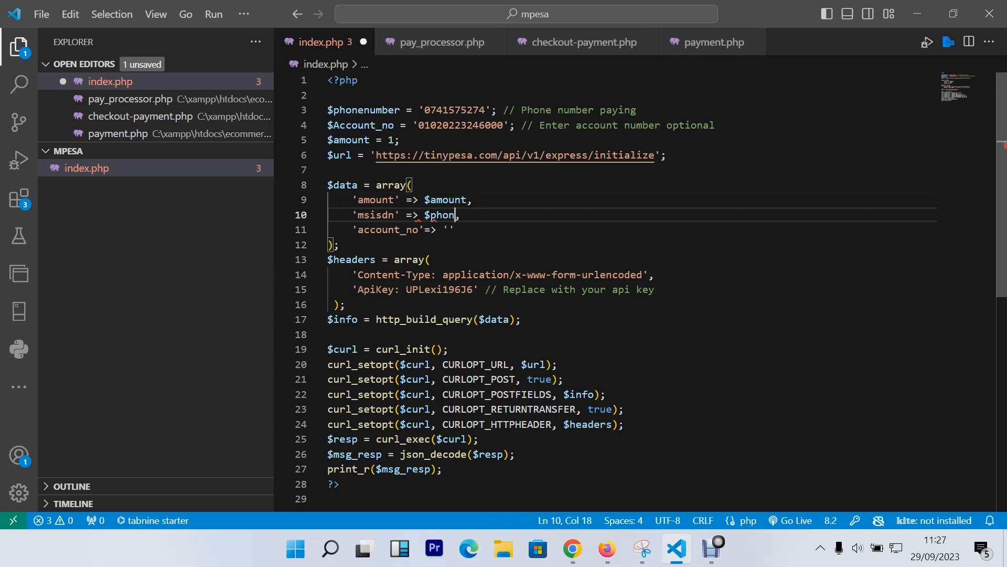
{"action": "type", "text": "enumv"}
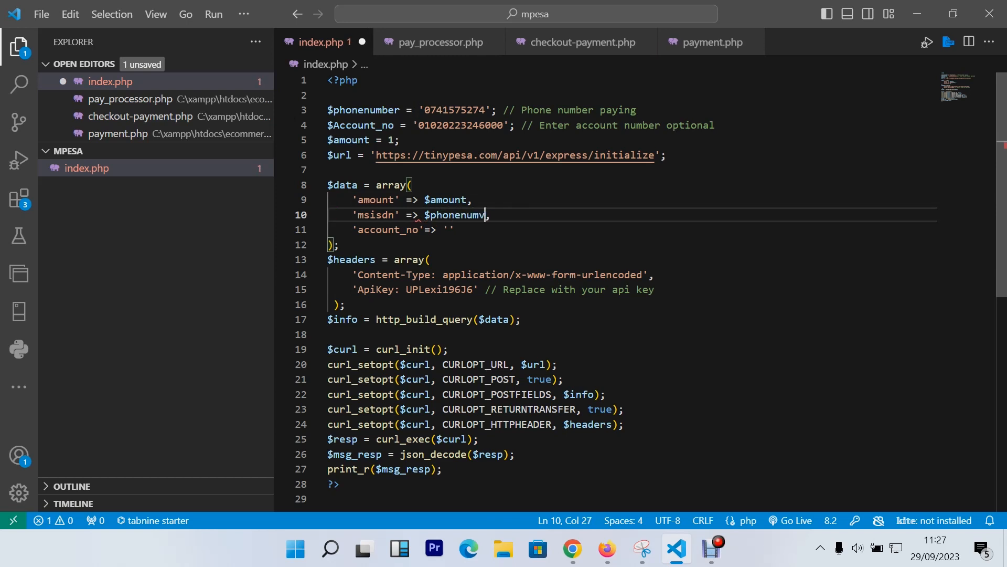
{"action": "key", "text": "Backspace"}
{"action": "type", "text": "ber"}
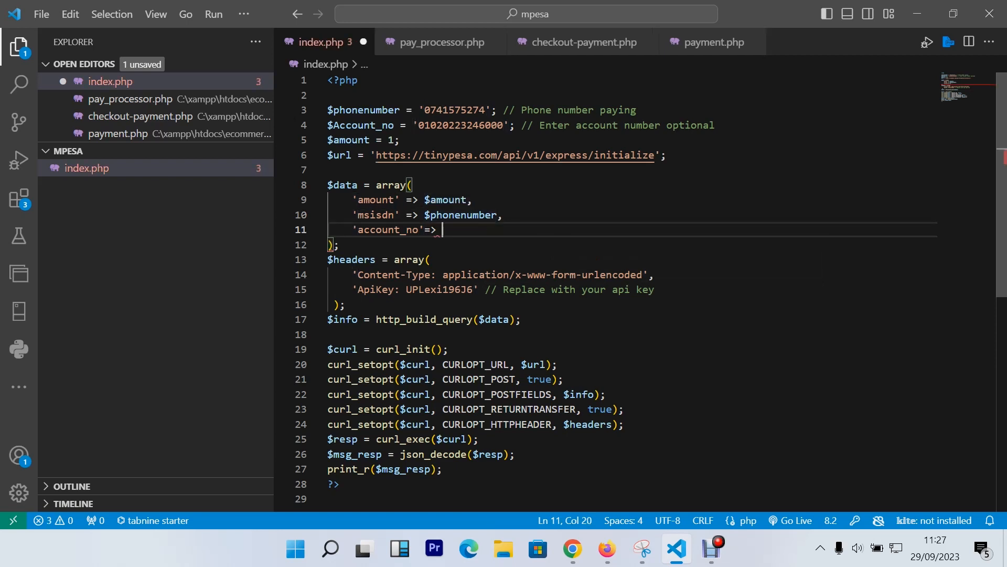
{"action": "type", "text": "$a"}
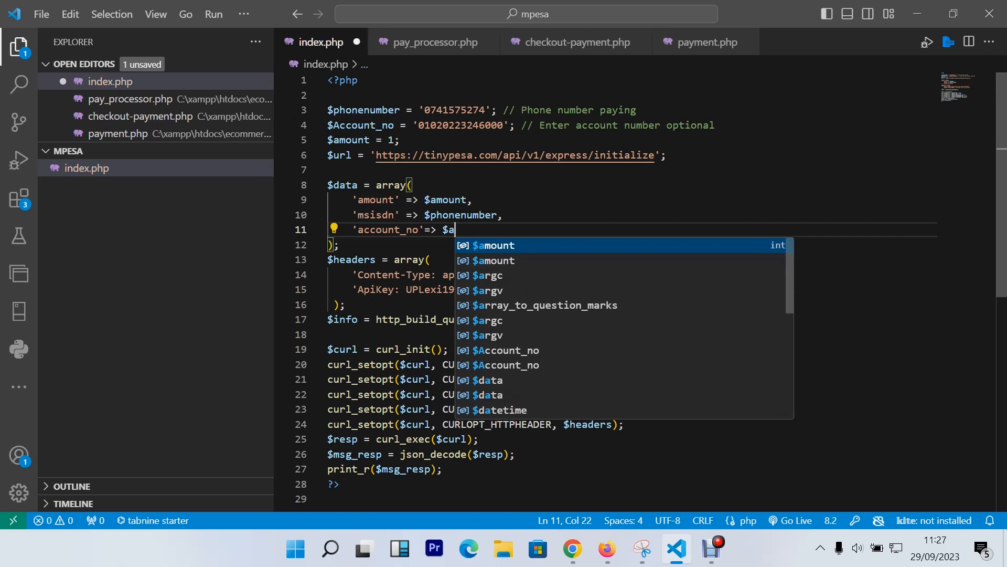
{"action": "type", "text": "ccount_no"}
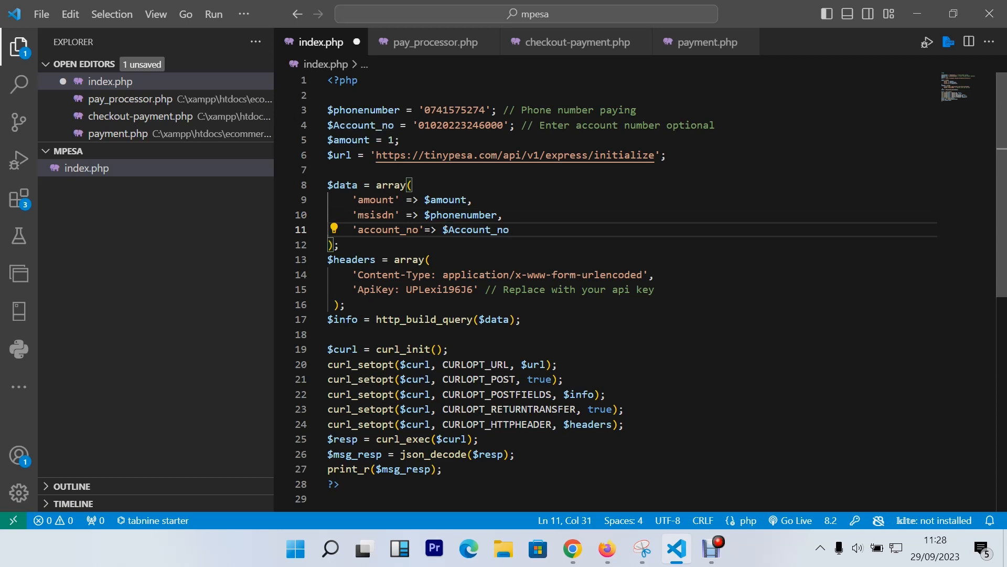
{"action": "scroll", "scroll_direction": "down", "scroll_amount": 3}
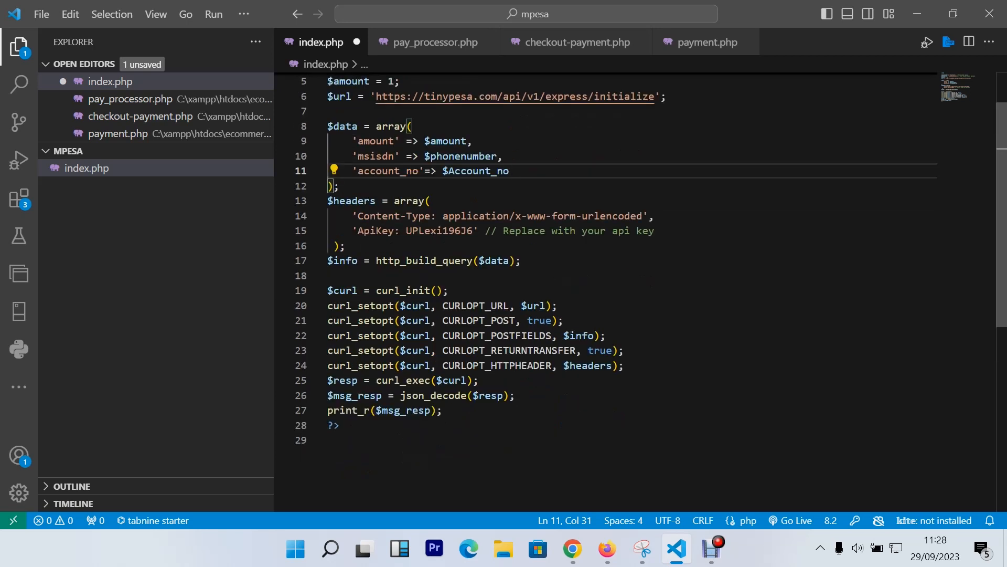
{"action": "mouse_move", "coordinate": [419, 261]}
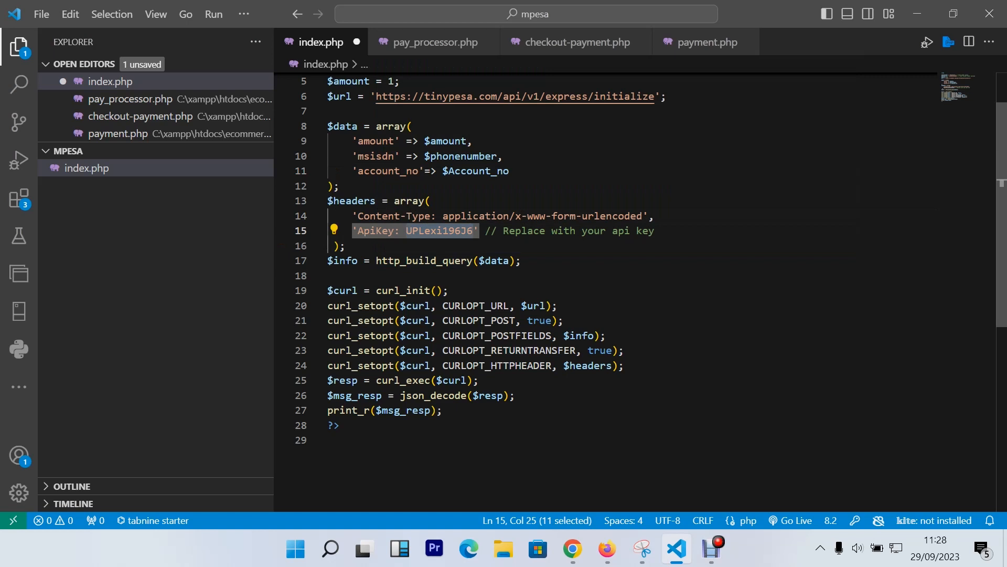
{"action": "mouse_move", "coordinate": [301, 7]}
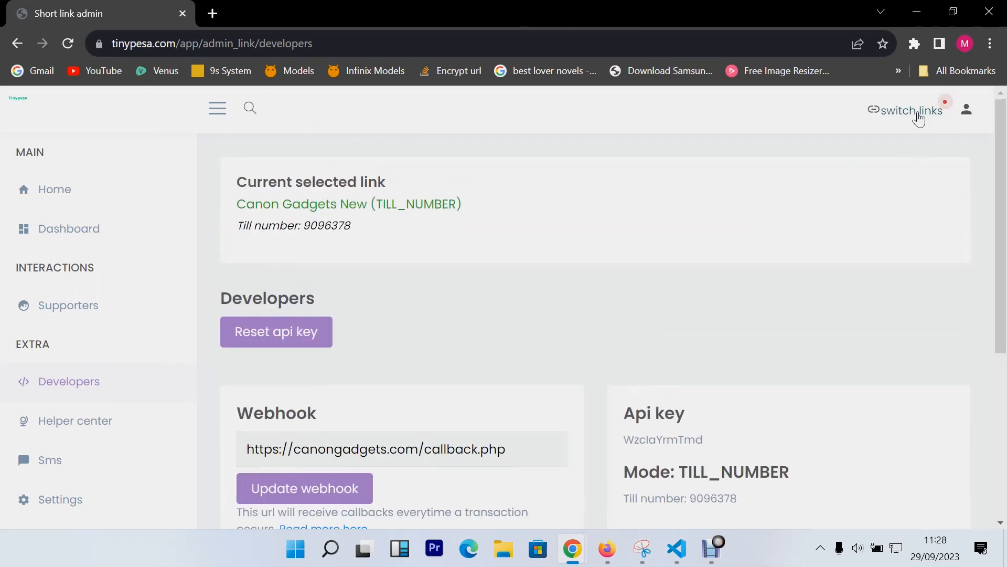
Switch the current TinyPesa link to the BANK-mode payment link.
{"action": "left_click", "coordinate": [910, 110]}
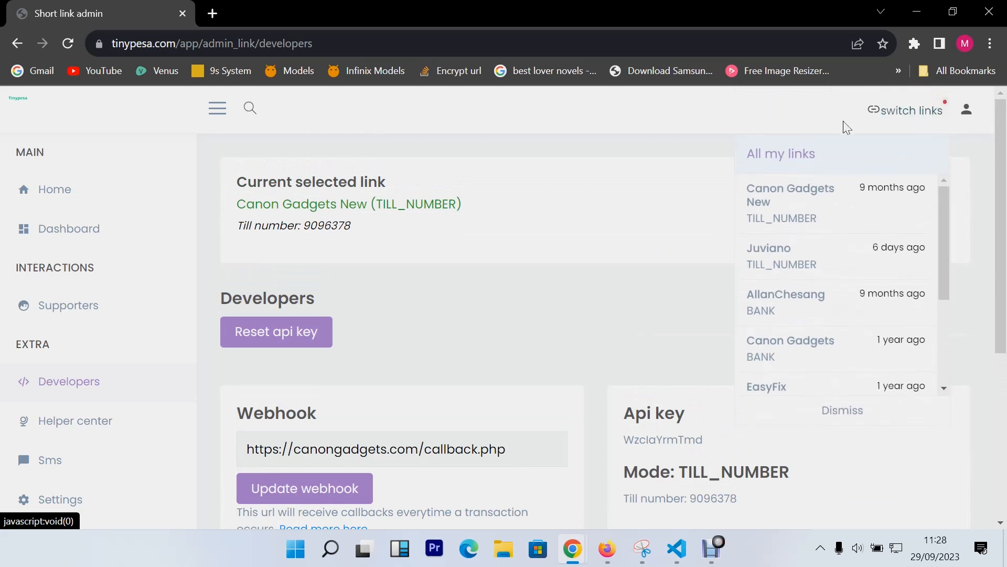
{"action": "scroll", "scroll_direction": "down", "scroll_amount": 3}
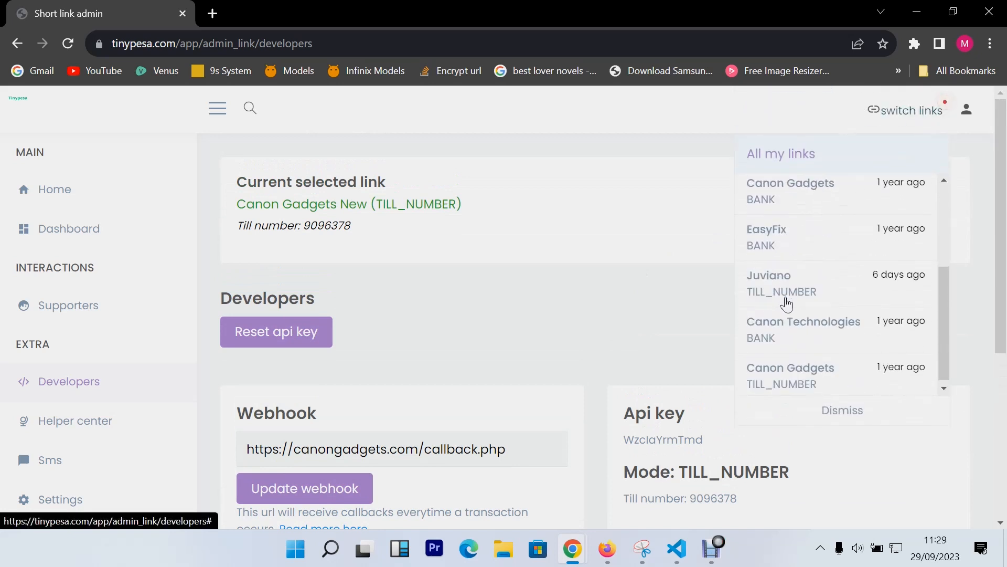
{"action": "scroll", "scroll_direction": "down", "scroll_amount": 3}
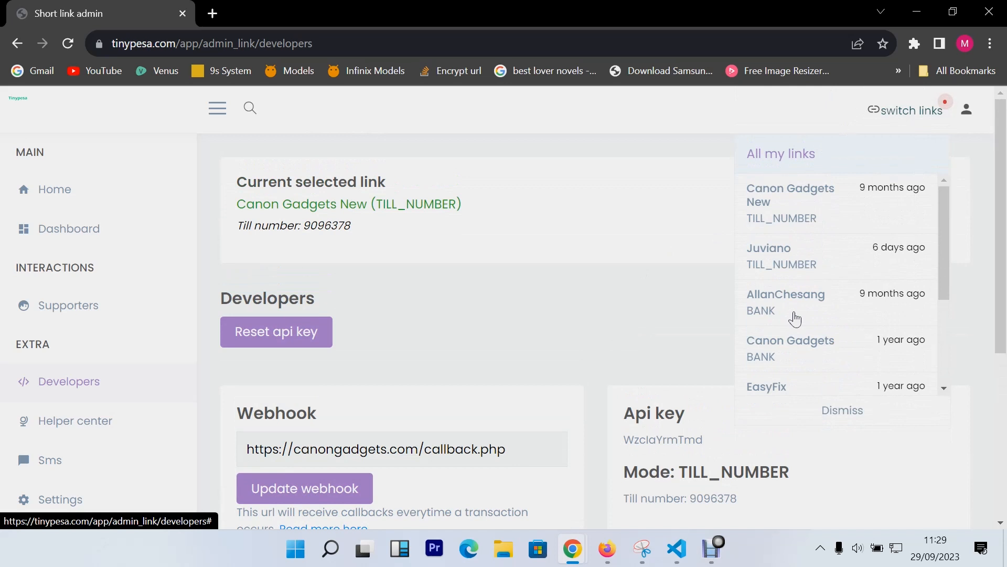
{"action": "left_click", "coordinate": [784, 294]}
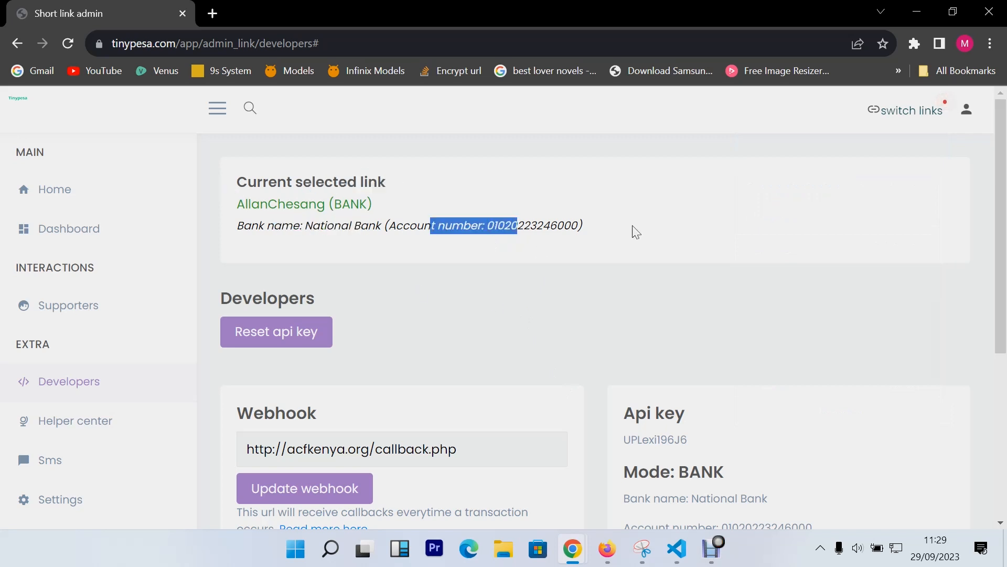
{"action": "scroll", "scroll_direction": "down", "scroll_amount": 3}
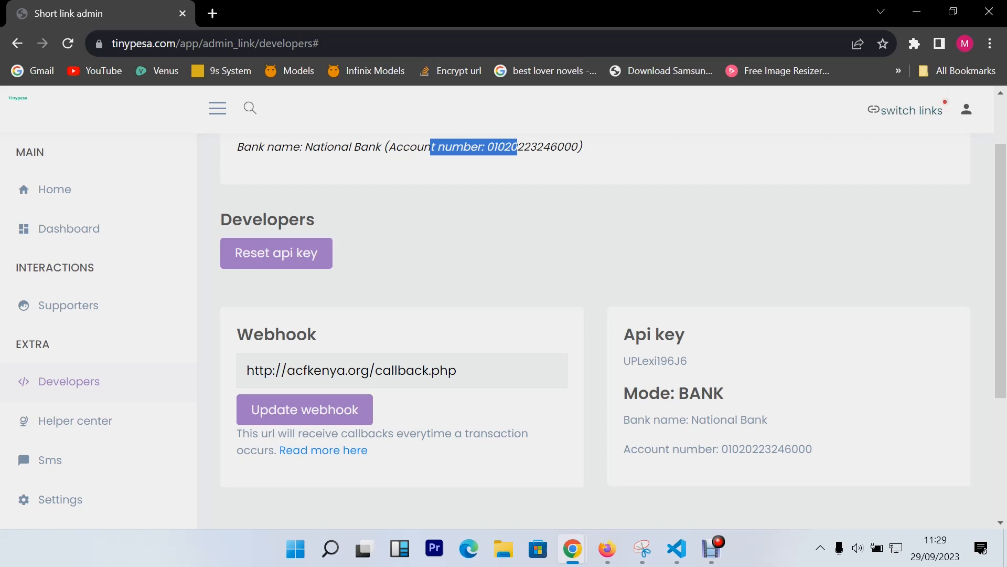
{"action": "left_click", "coordinate": [456, 370]}
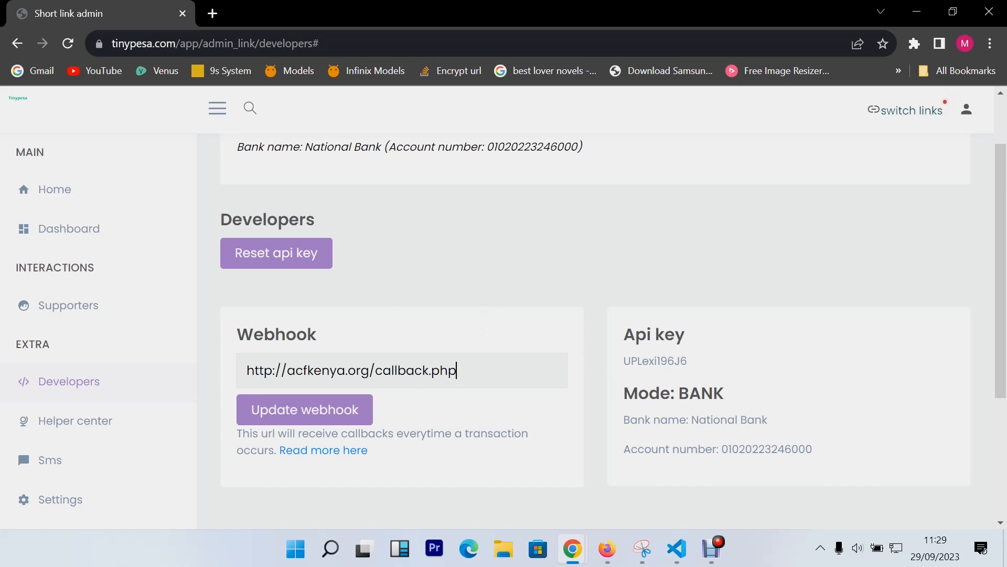
{"action": "double_click", "coordinate": [655, 360]}
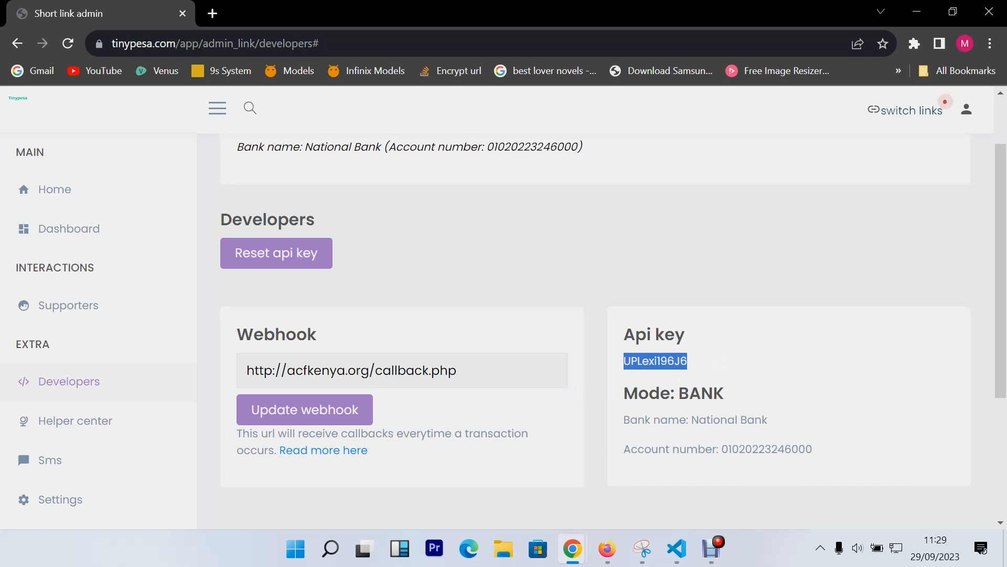
{"action": "left_click", "coordinate": [675, 549]}
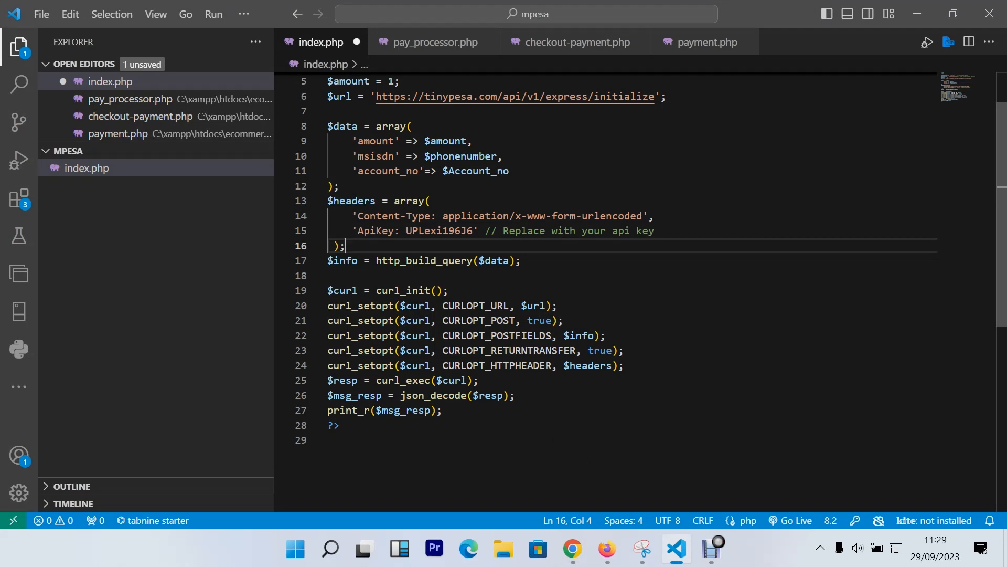
{"action": "left_click", "coordinate": [607, 548]}
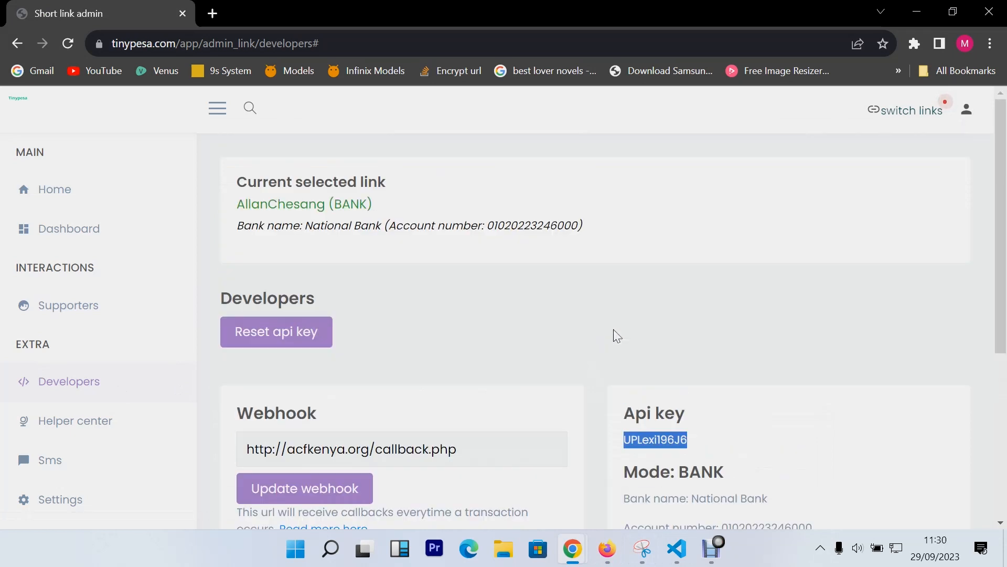
{"action": "scroll", "scroll_direction": "down", "scroll_amount": 3}
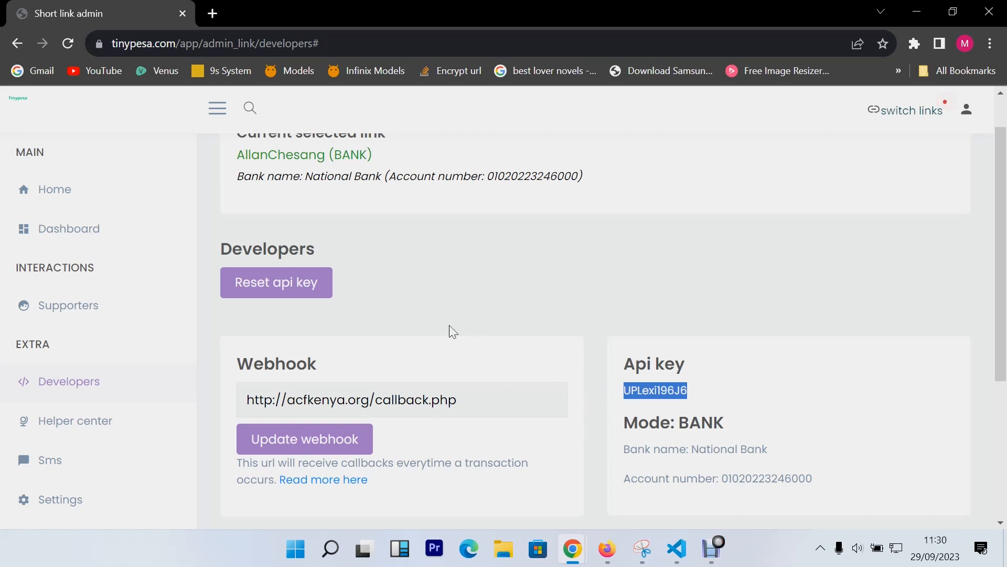
{"action": "mouse_move", "coordinate": [575, 353]}
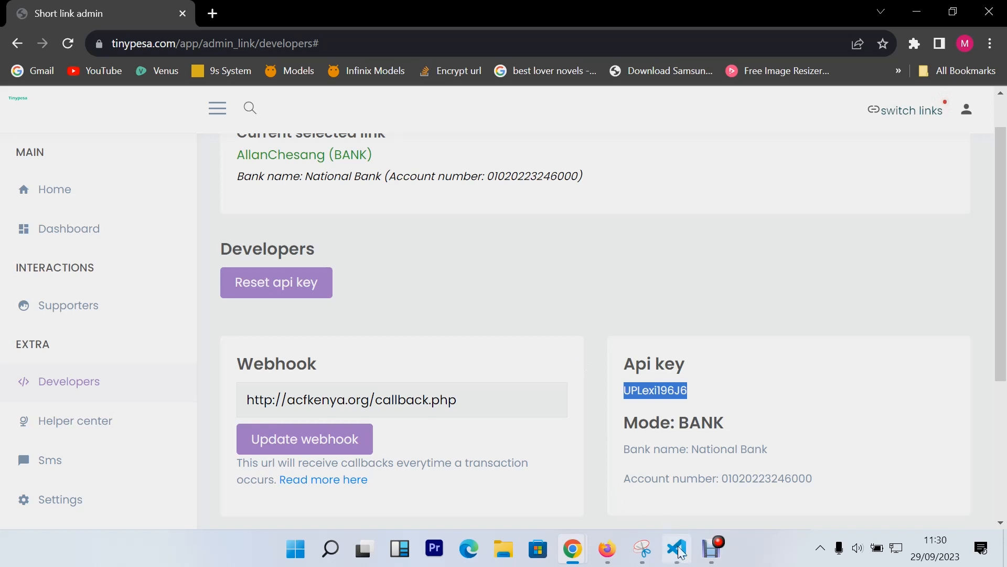
{"action": "left_click", "coordinate": [675, 548]}
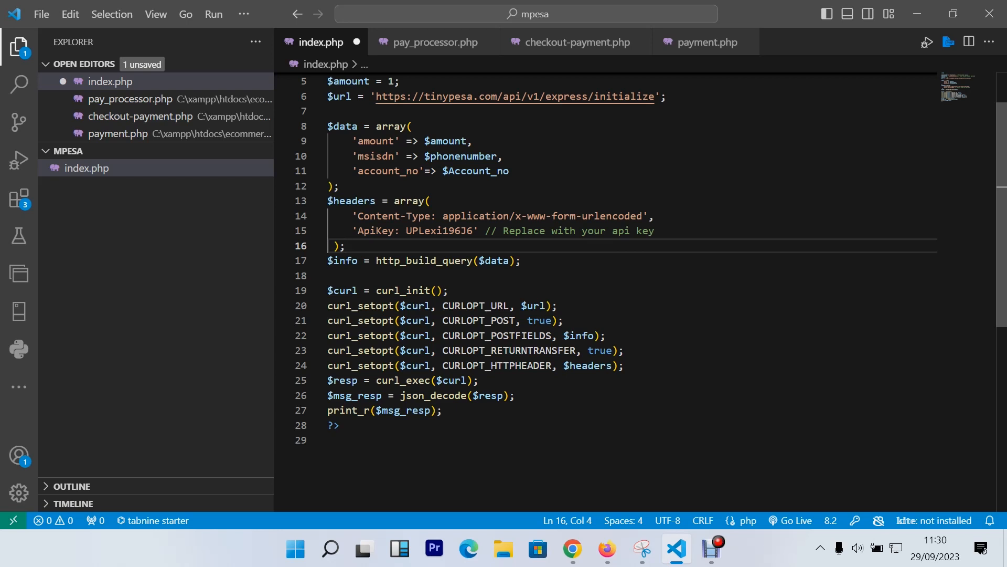
Add a blank line after the headers array and remove the one before $curl = curl_init();.
{"action": "key", "text": "enter"}
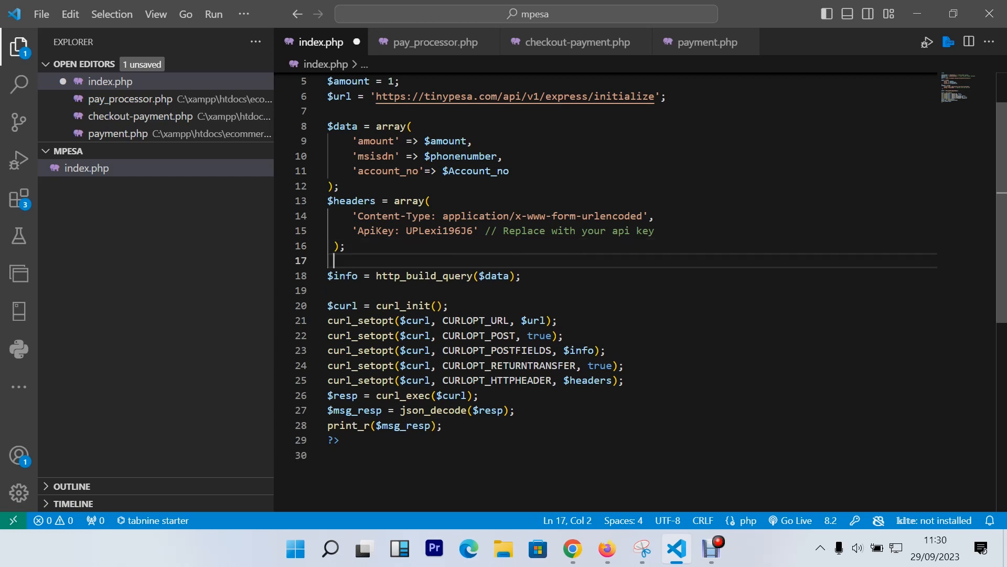
{"action": "left_click", "coordinate": [476, 396]}
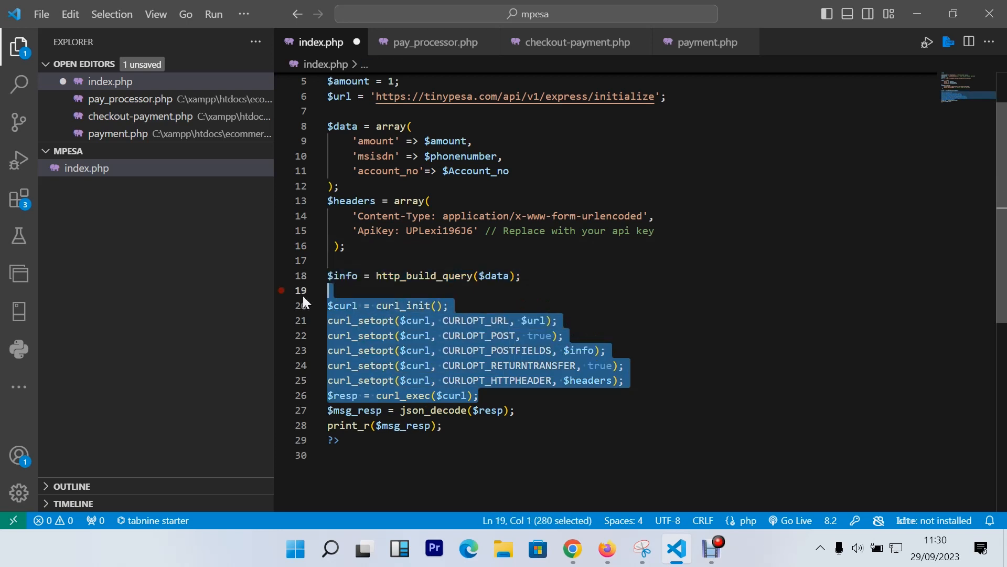
{"action": "left_click", "coordinate": [333, 289]}
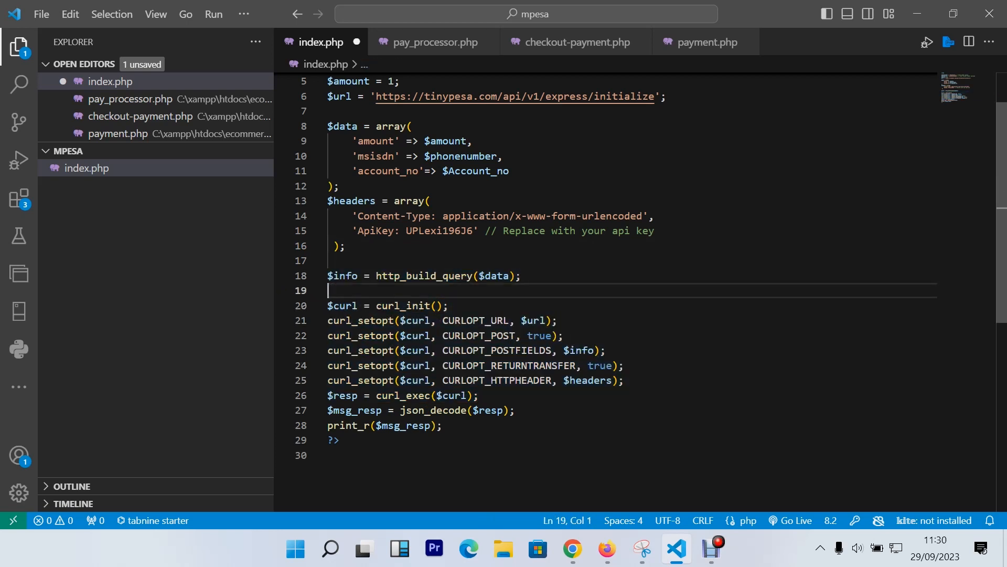
{"action": "key", "text": "Backspace"}
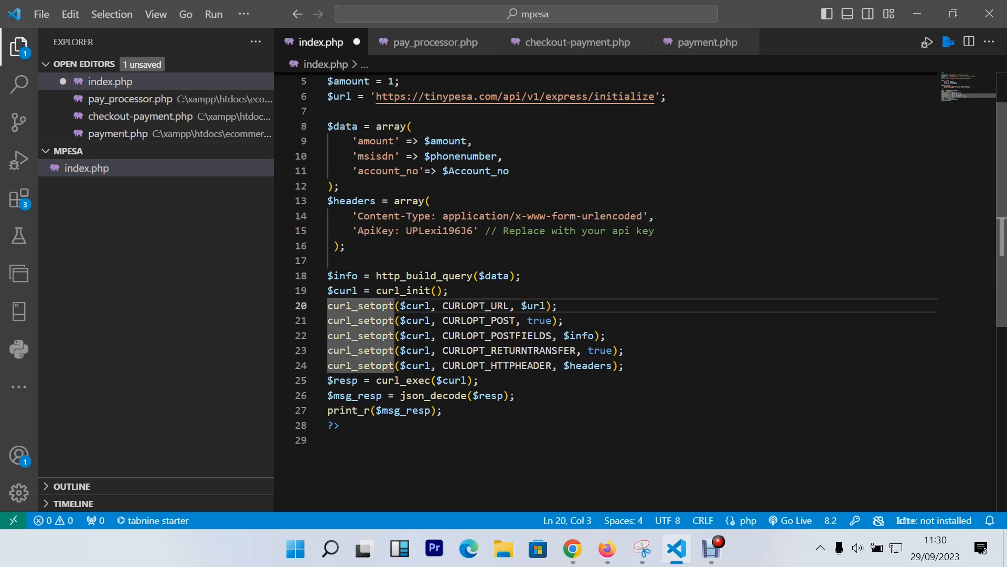
{"action": "mouse_move", "coordinate": [509, 350]}
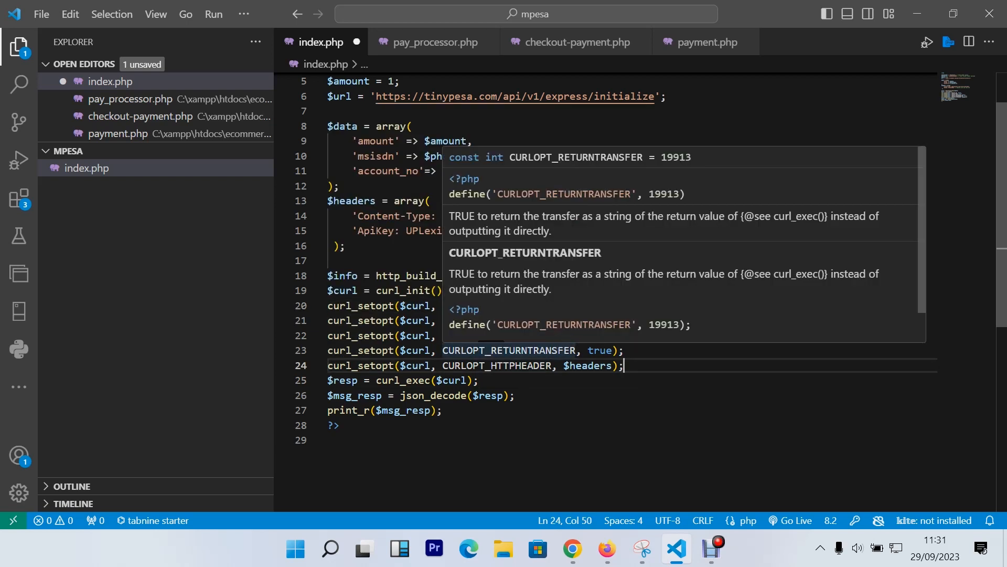
{"action": "key", "text": "Escape"}
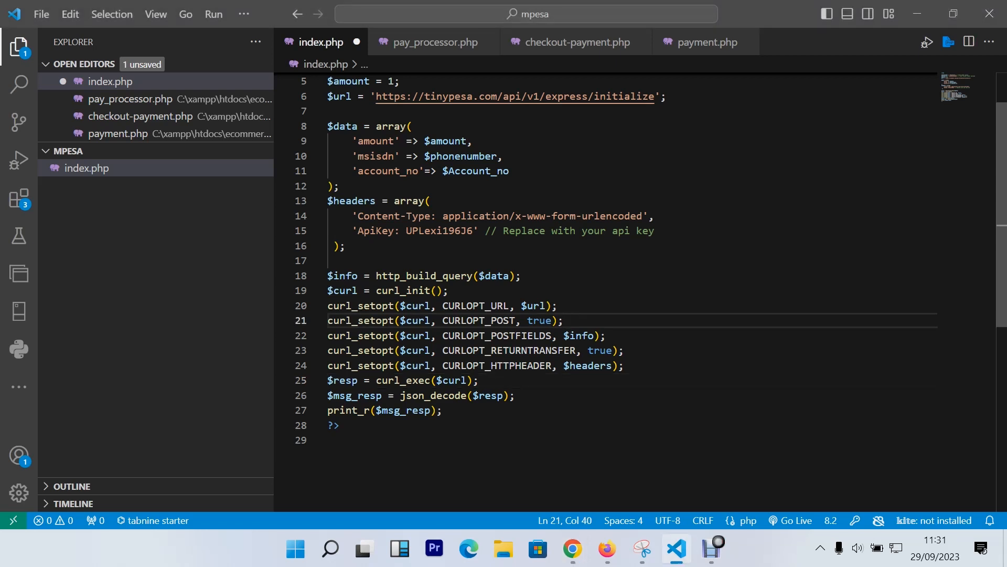
{"action": "mouse_move", "coordinate": [571, 548]}
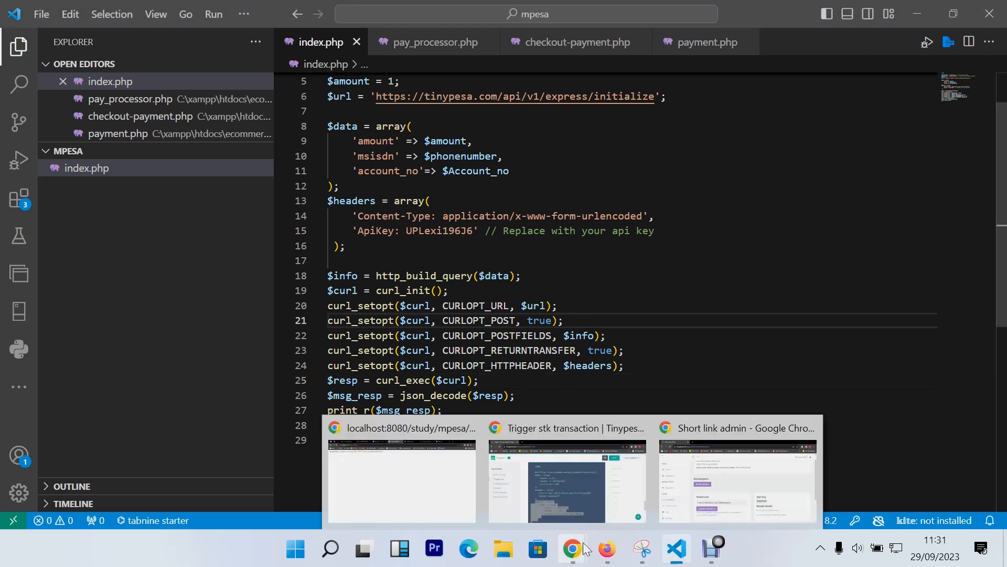
{"action": "mouse_move", "coordinate": [718, 473]}
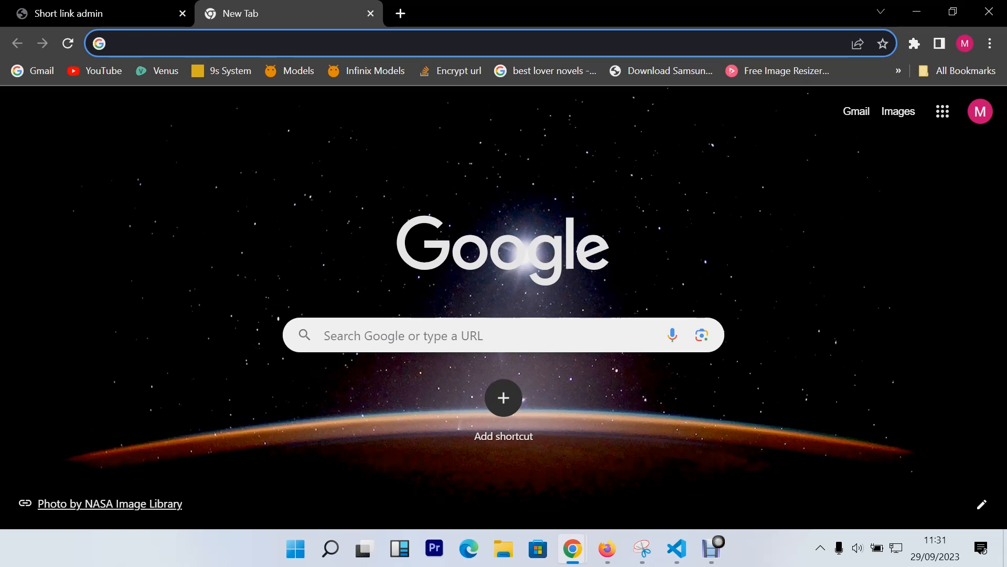
{"action": "left_click", "coordinate": [257, 42]}
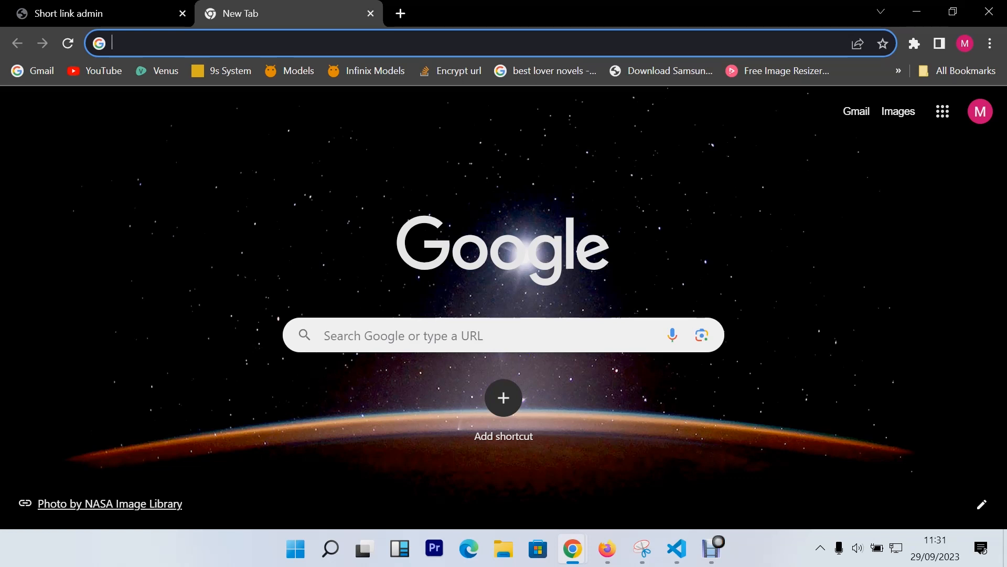
{"action": "type", "text": "http://localhost:8080/study/mpesa/"}
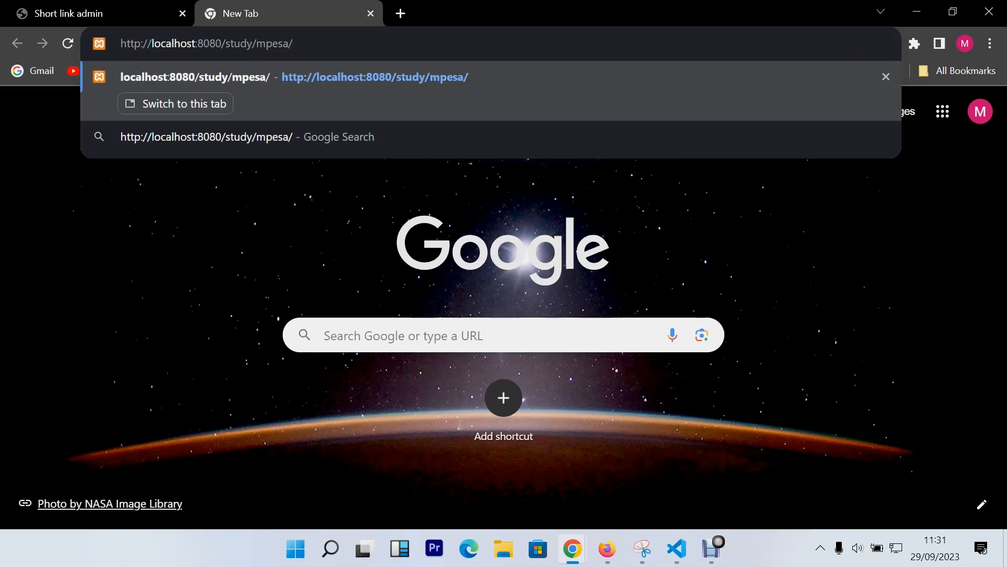
{"action": "key", "text": "Enter"}
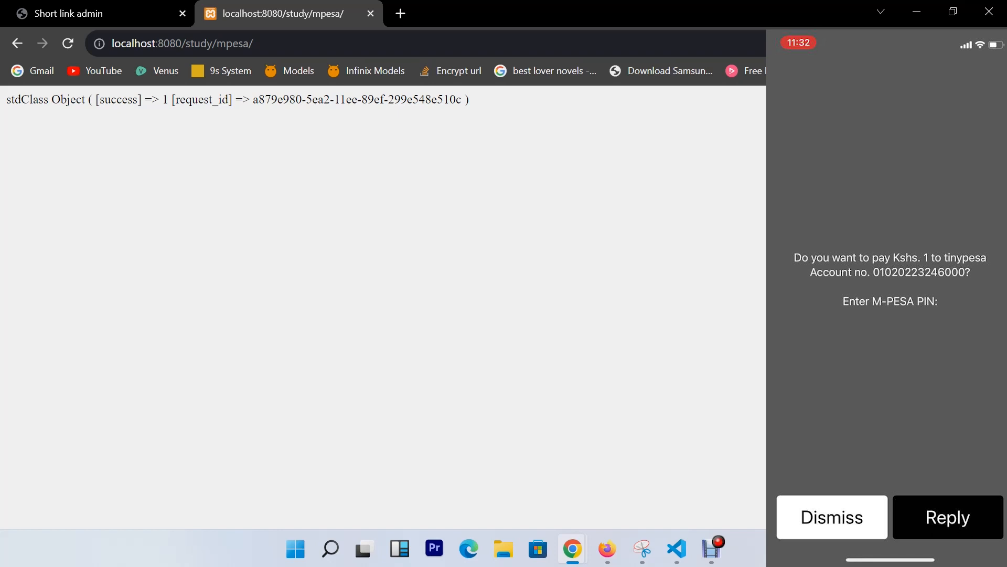
{"action": "mouse_move", "coordinate": [607, 548]}
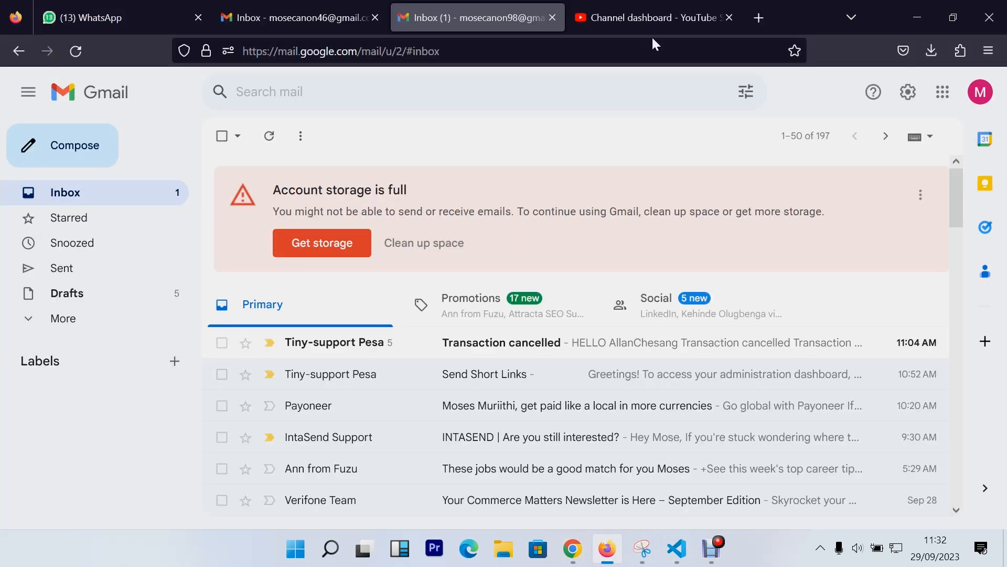
{"action": "mouse_move", "coordinate": [571, 549]}
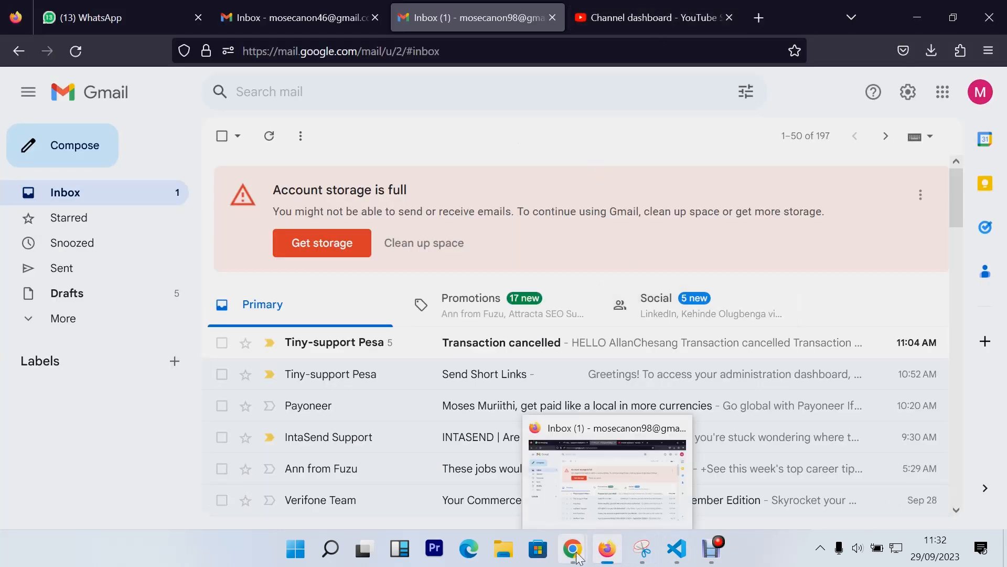